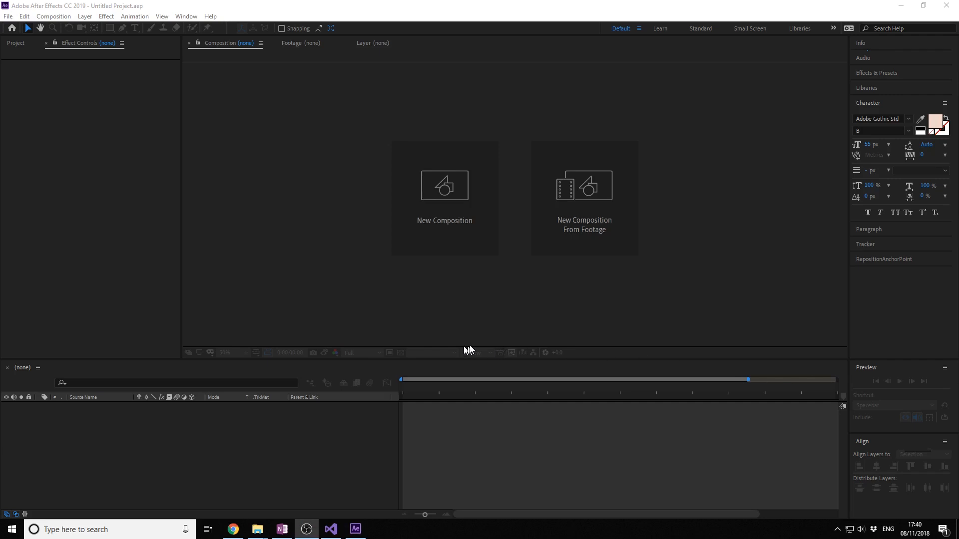
{"action": "mouse_move", "coordinate": [227, 126]}
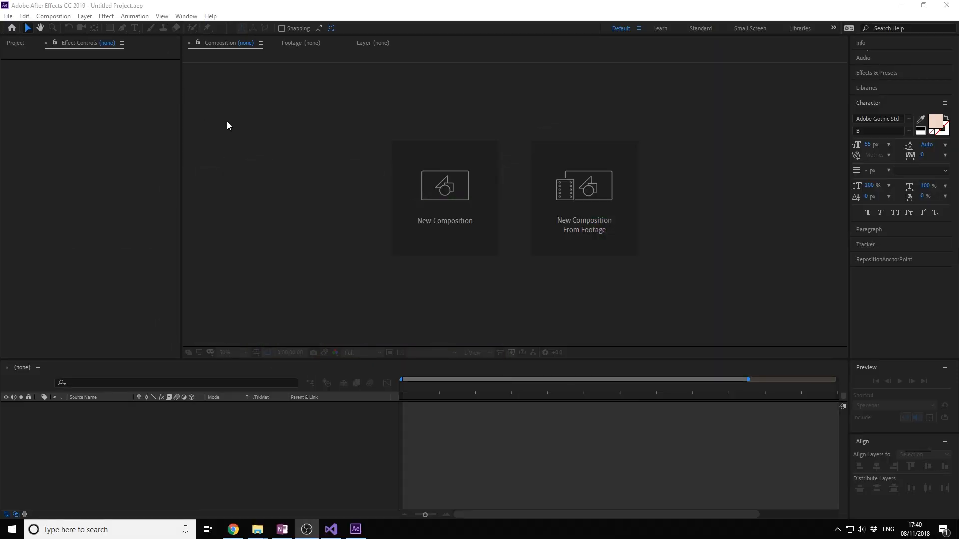
- Reach the After Effects Plug-in SDK download for CC 2019 Windows, Release 1
{"action": "left_click", "coordinate": [105, 16]}
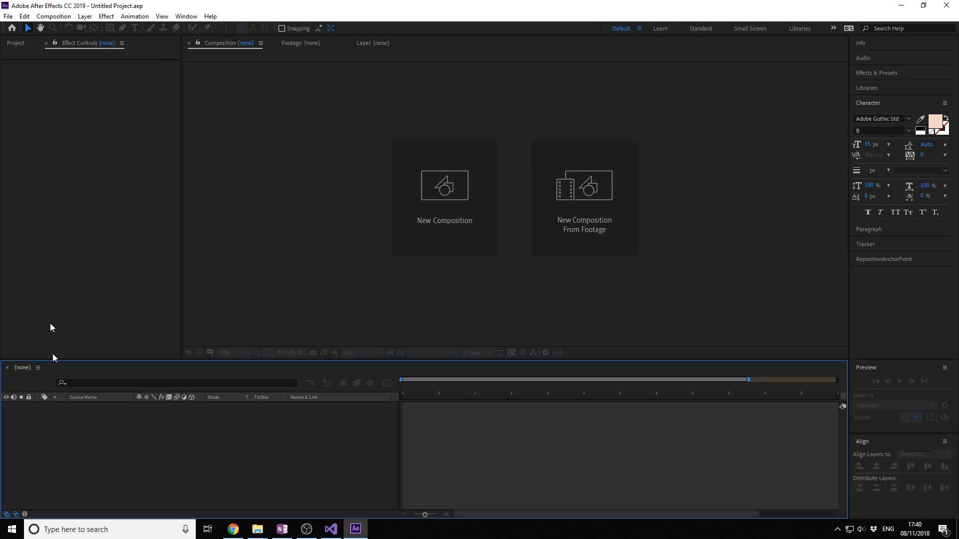
{"action": "mouse_move", "coordinate": [391, 258]}
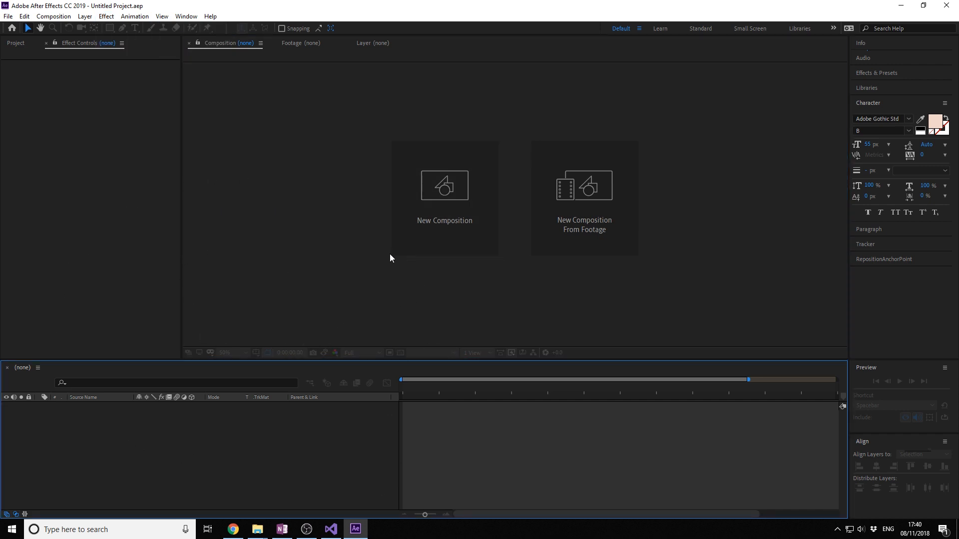
{"action": "mouse_move", "coordinate": [251, 294]}
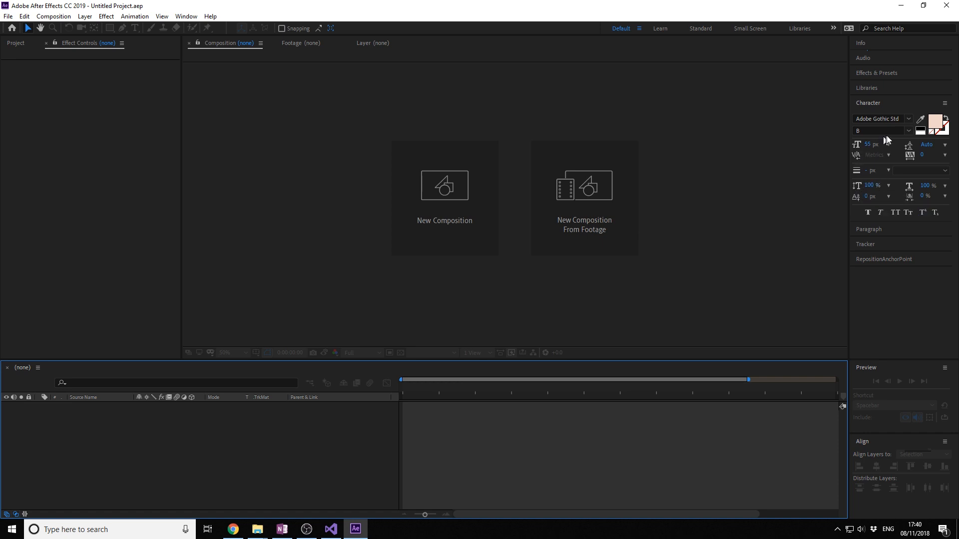
{"action": "mouse_move", "coordinate": [533, 264]}
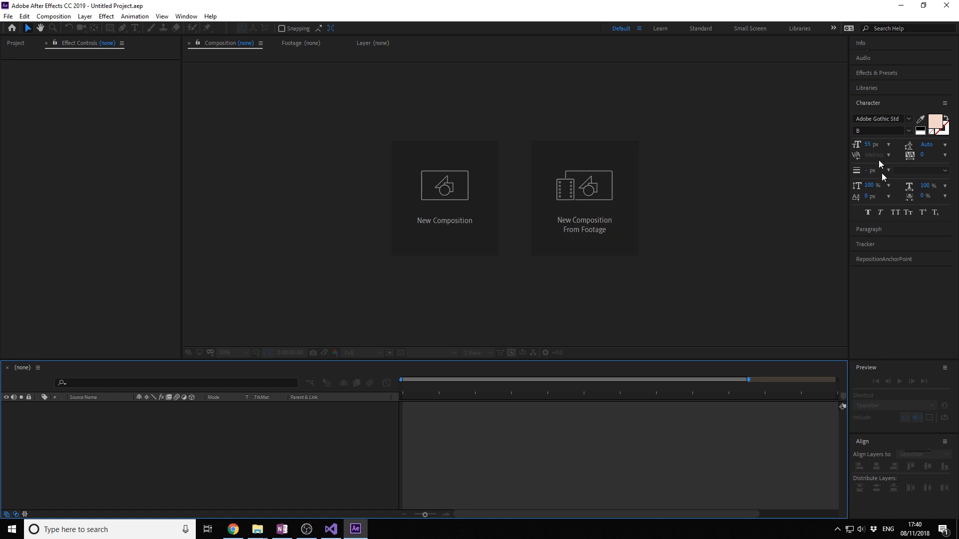
{"action": "mouse_move", "coordinate": [860, 323]}
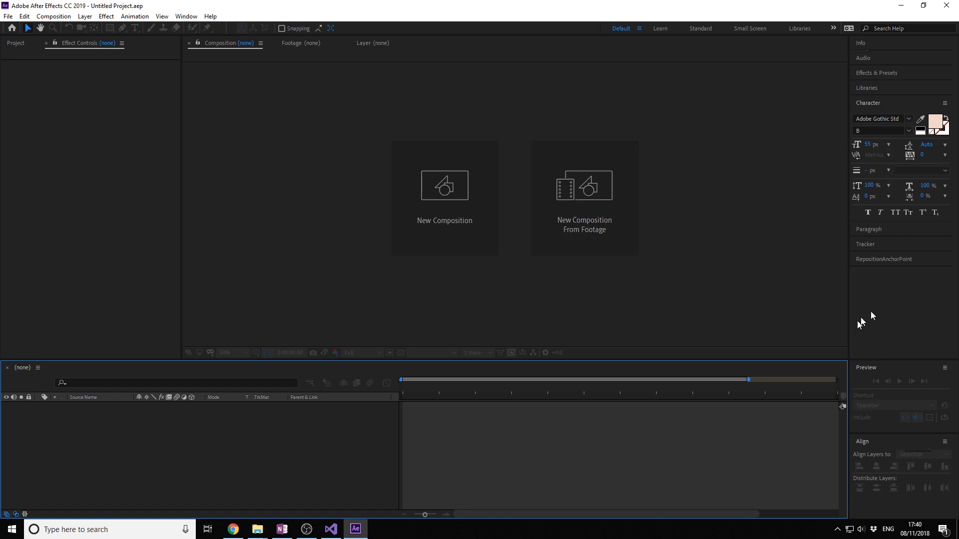
{"action": "mouse_move", "coordinate": [98, 129]}
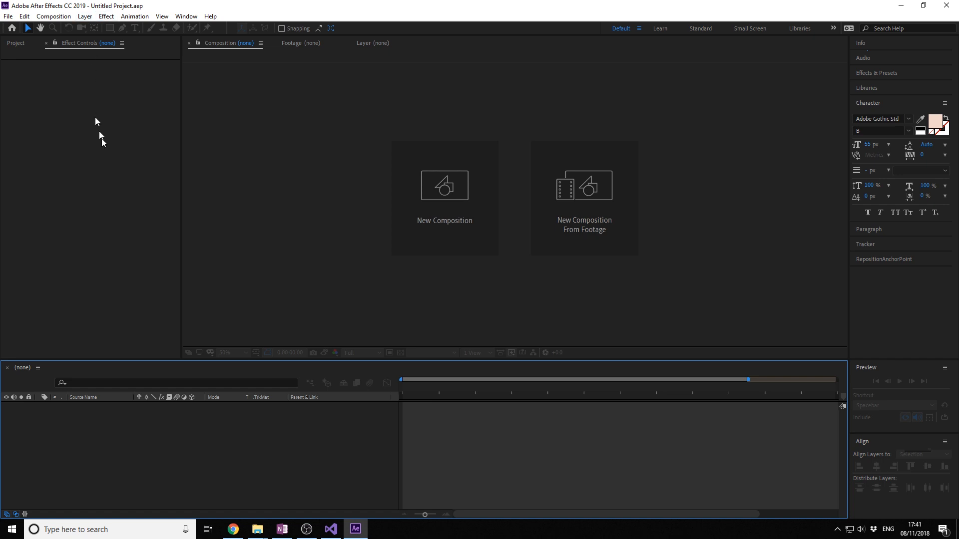
{"action": "mouse_move", "coordinate": [50, 210]}
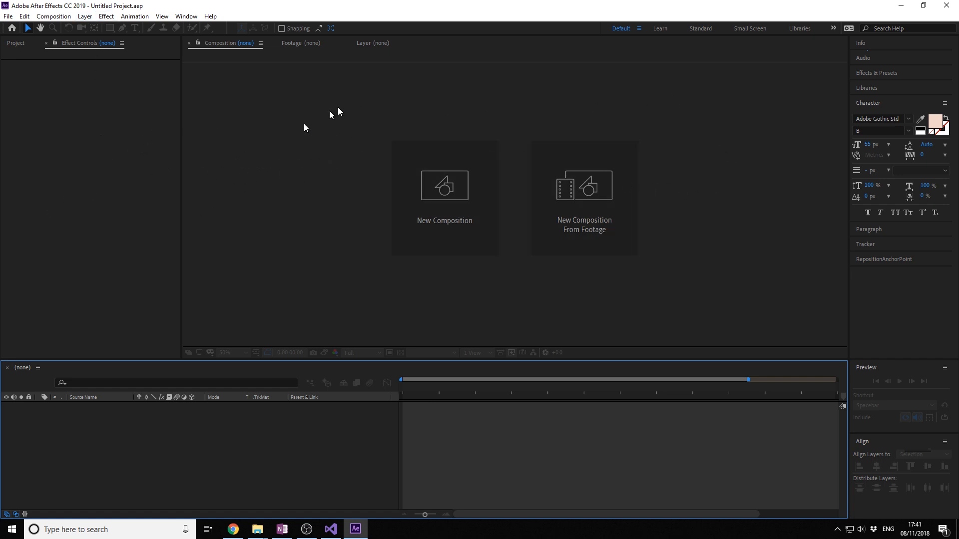
{"action": "mouse_move", "coordinate": [634, 182]}
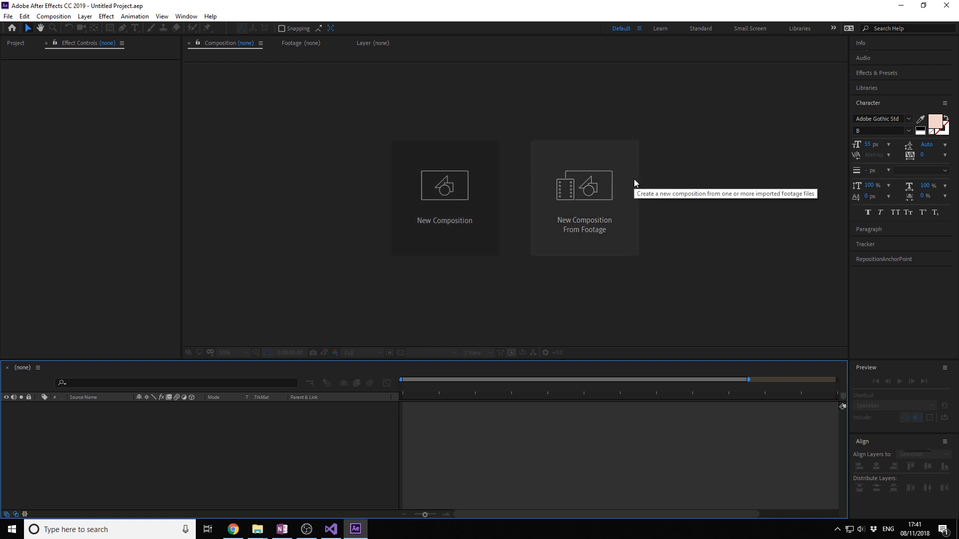
{"action": "mouse_move", "coordinate": [738, 206]}
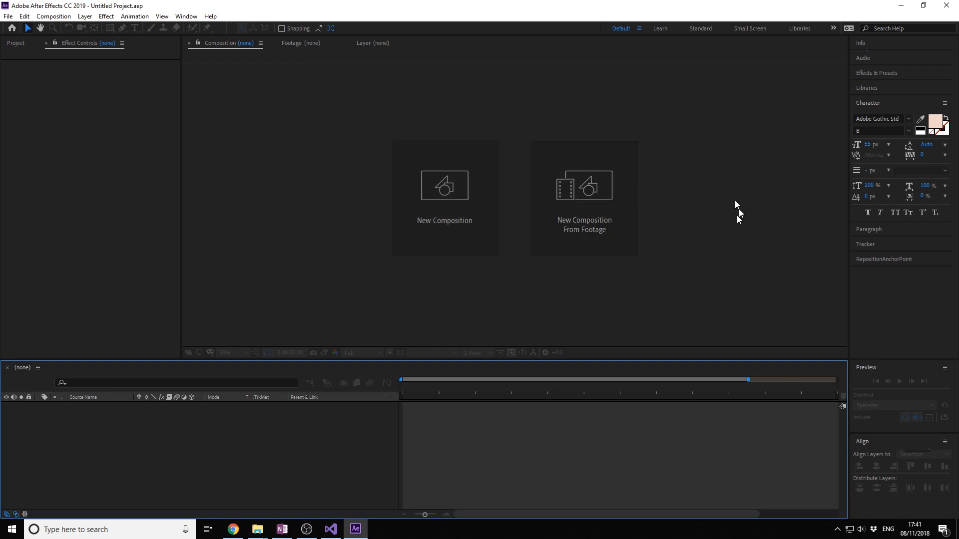
{"action": "mouse_move", "coordinate": [218, 234]}
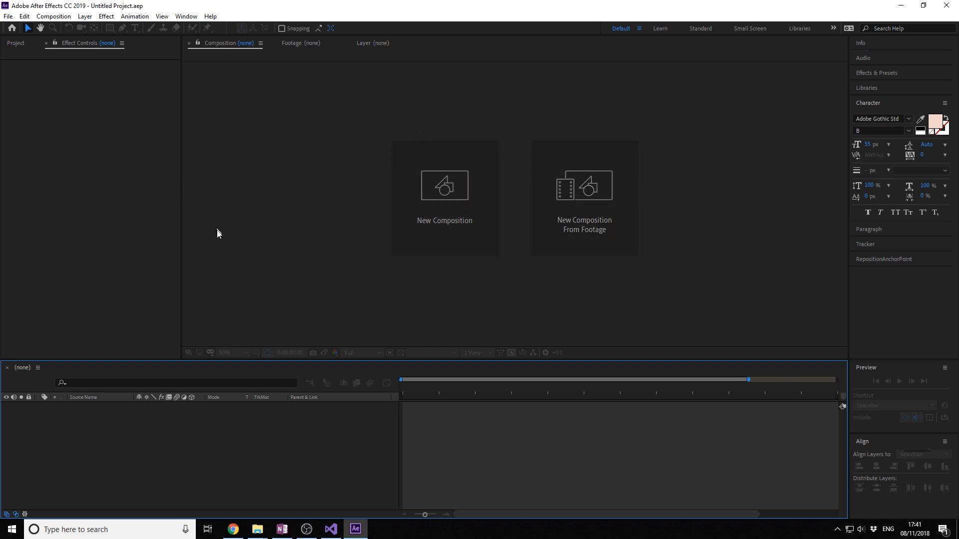
{"action": "mouse_move", "coordinate": [315, 234]}
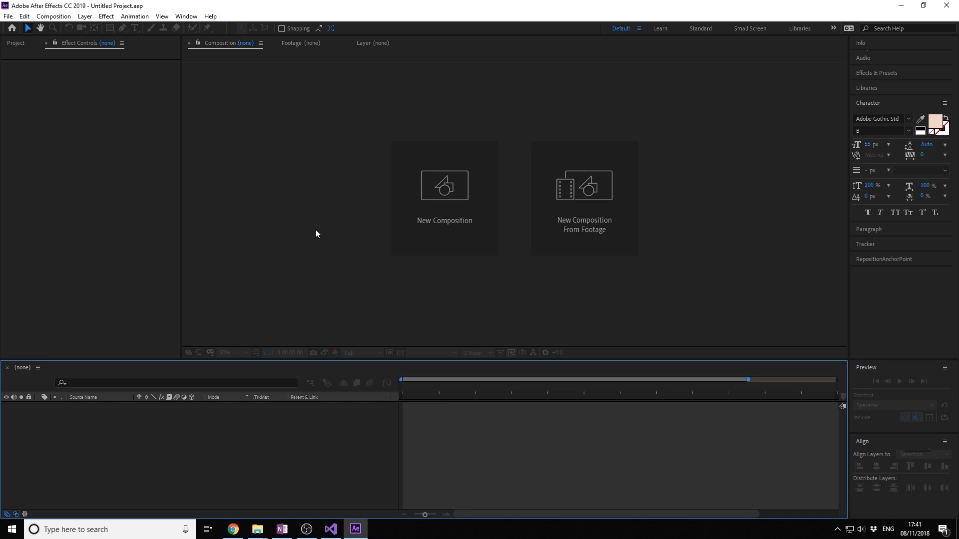
{"action": "mouse_move", "coordinate": [330, 257]}
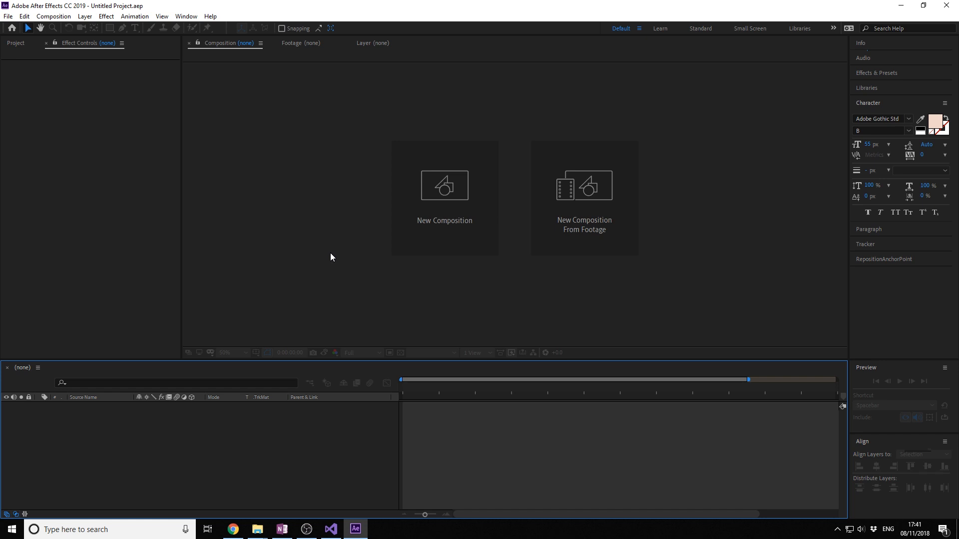
{"action": "mouse_move", "coordinate": [308, 251]}
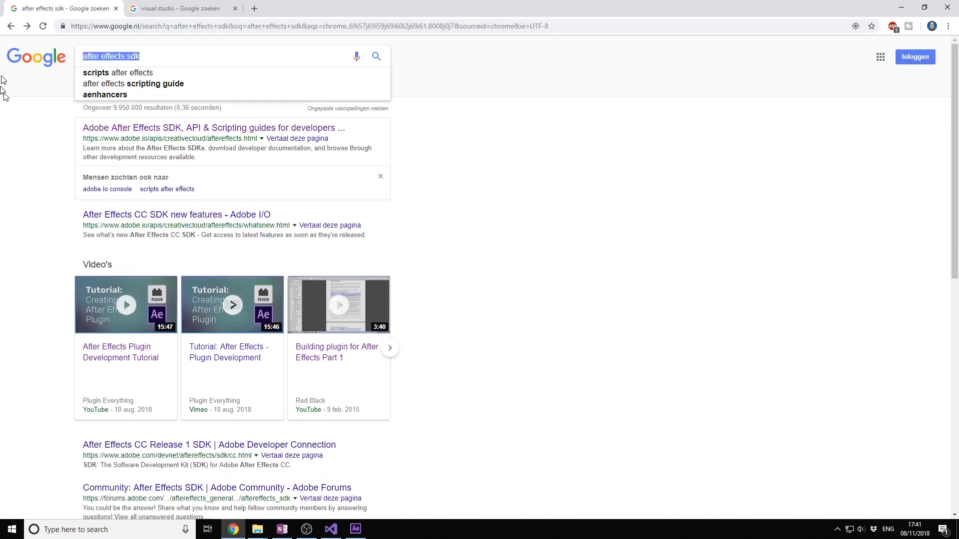
{"action": "left_click", "coordinate": [213, 128]}
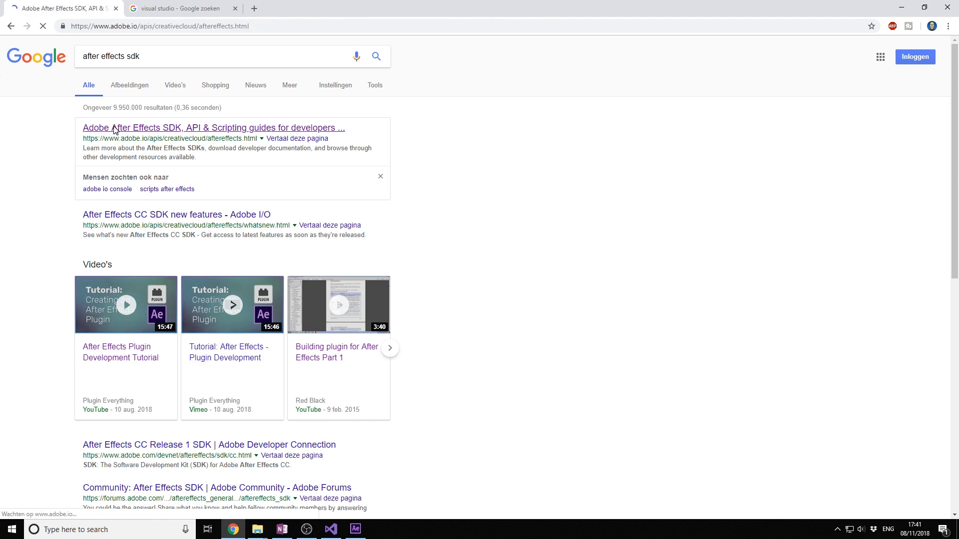
{"action": "left_click", "coordinate": [212, 128]}
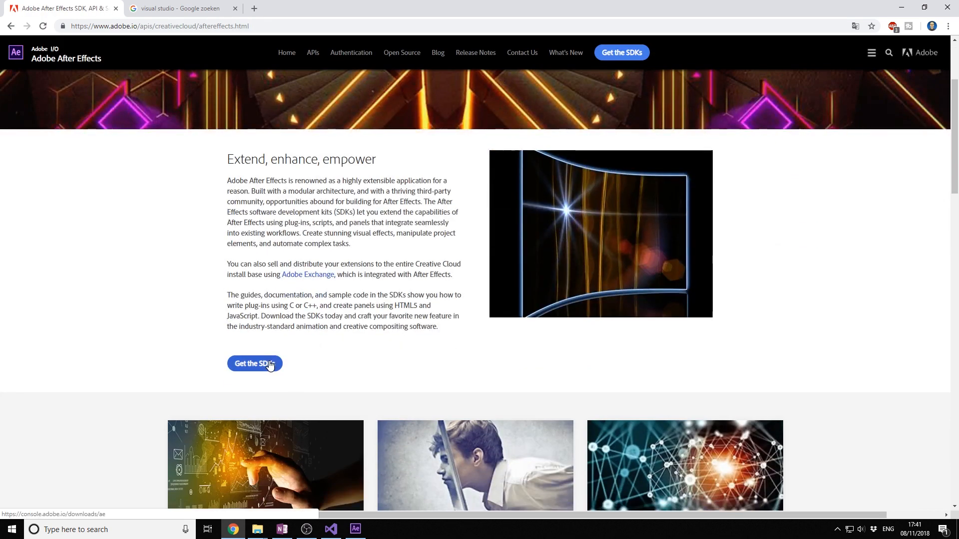
{"action": "left_click", "coordinate": [254, 363]}
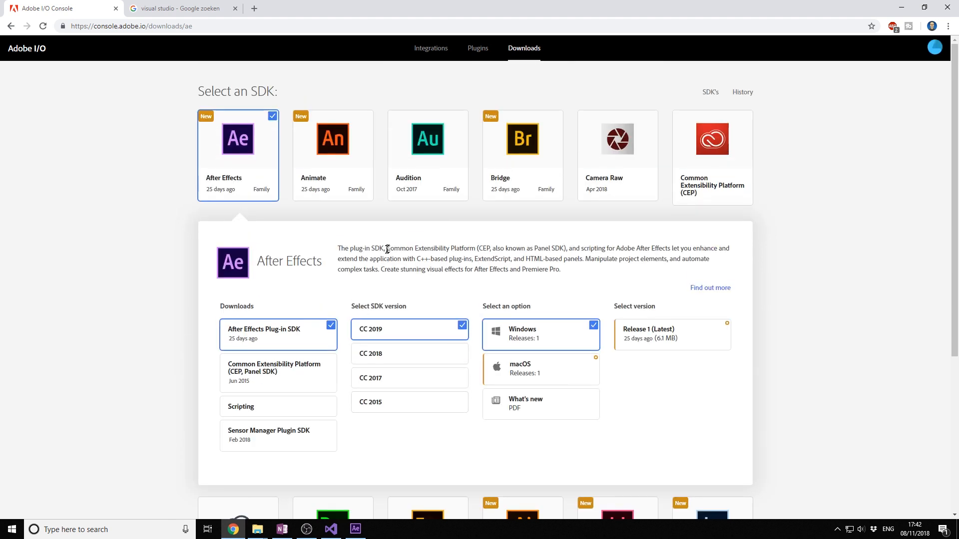
{"action": "mouse_move", "coordinate": [249, 343]}
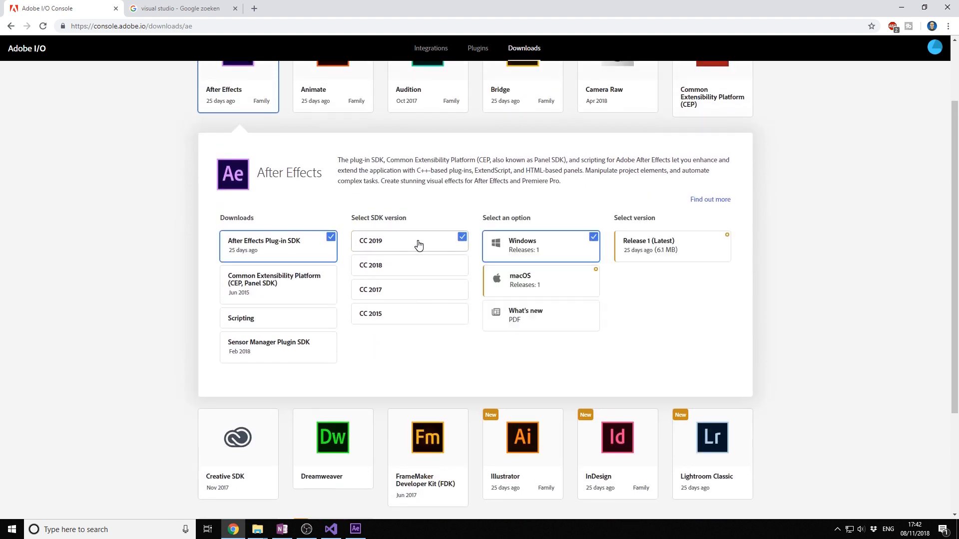
{"action": "scroll", "scroll_direction": "down", "scroll_amount": 3}
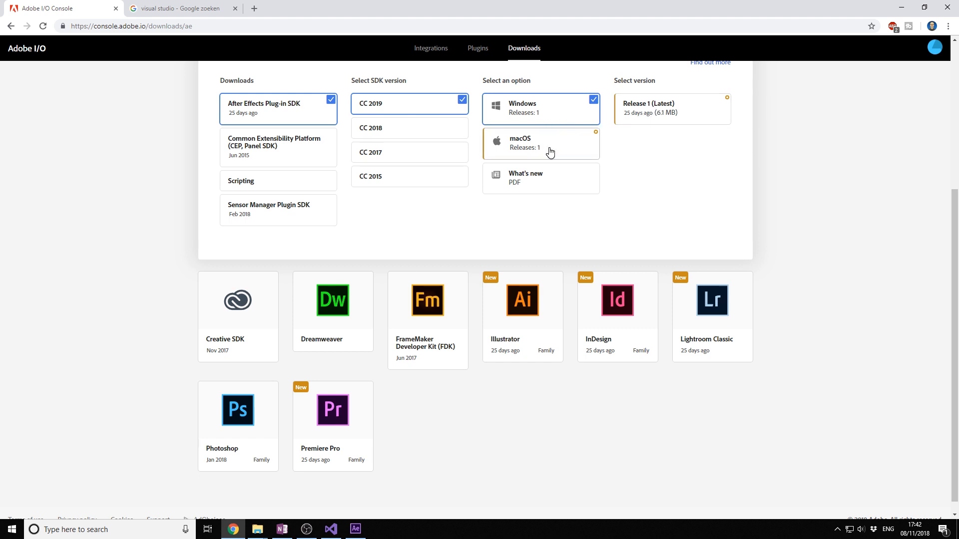
{"action": "mouse_move", "coordinate": [394, 535]}
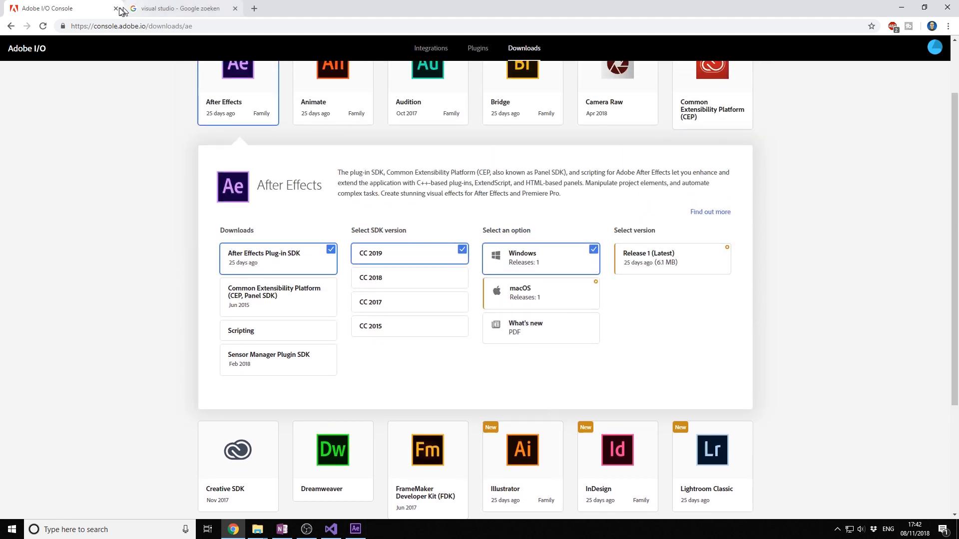
- Close the Adobe SDK page and download Visual Studio Community 2017 for Windows
{"action": "left_click", "coordinate": [115, 8]}
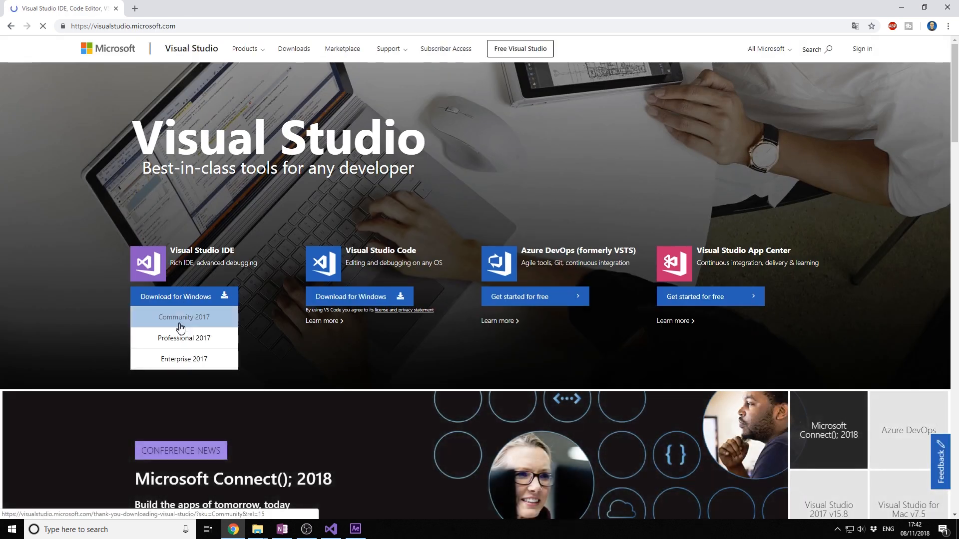
{"action": "left_click", "coordinate": [183, 316]}
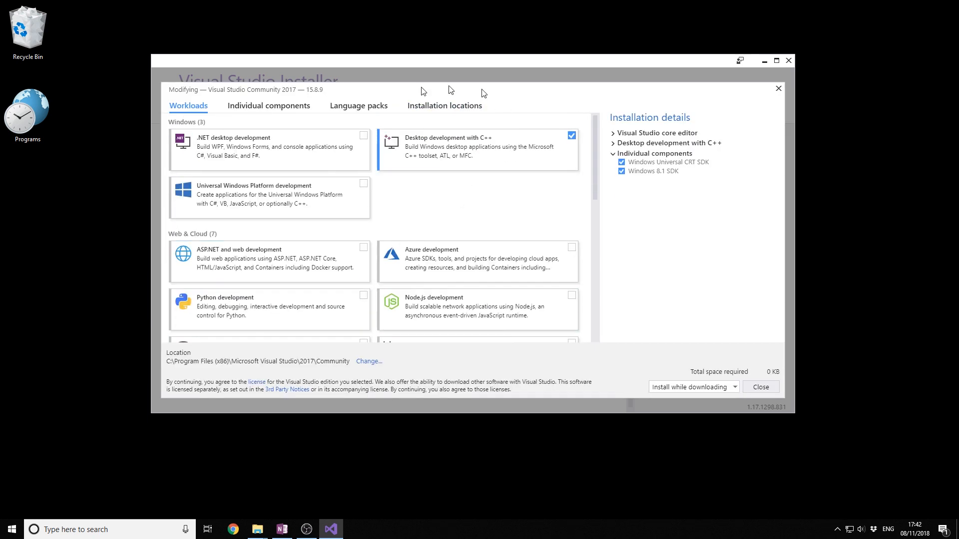
{"action": "mouse_move", "coordinate": [391, 158]}
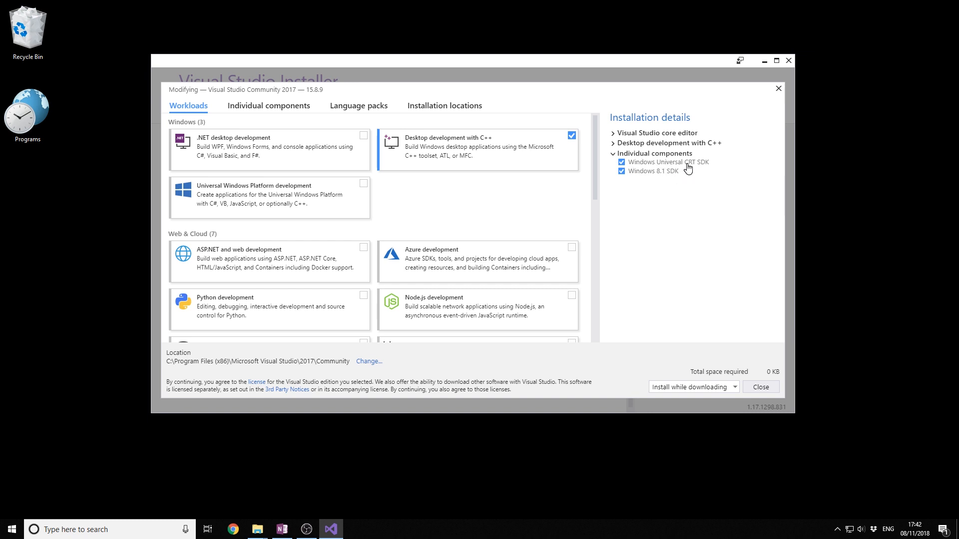
{"action": "mouse_move", "coordinate": [306, 109]}
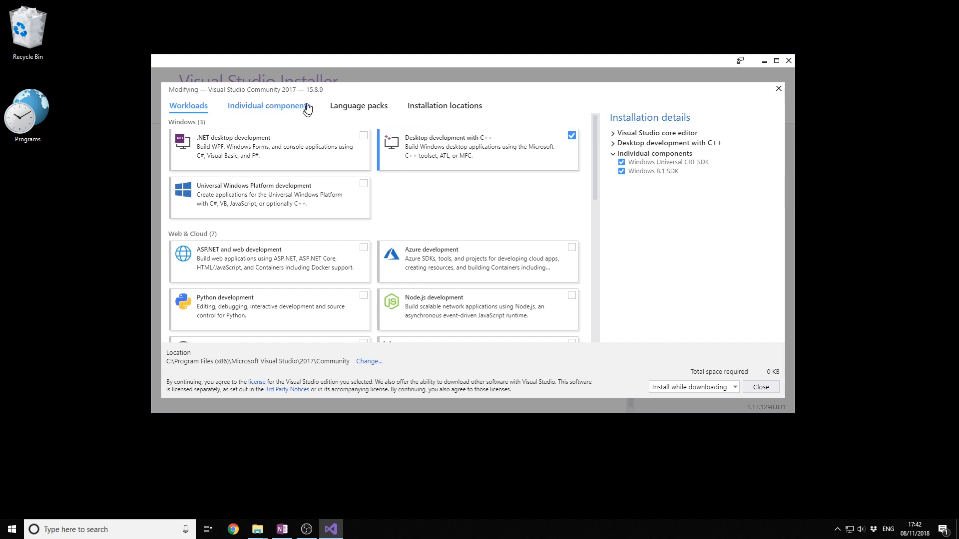
- Review the Individual components list, including the Windows Universal CRT SDK
{"action": "left_click", "coordinate": [267, 106]}
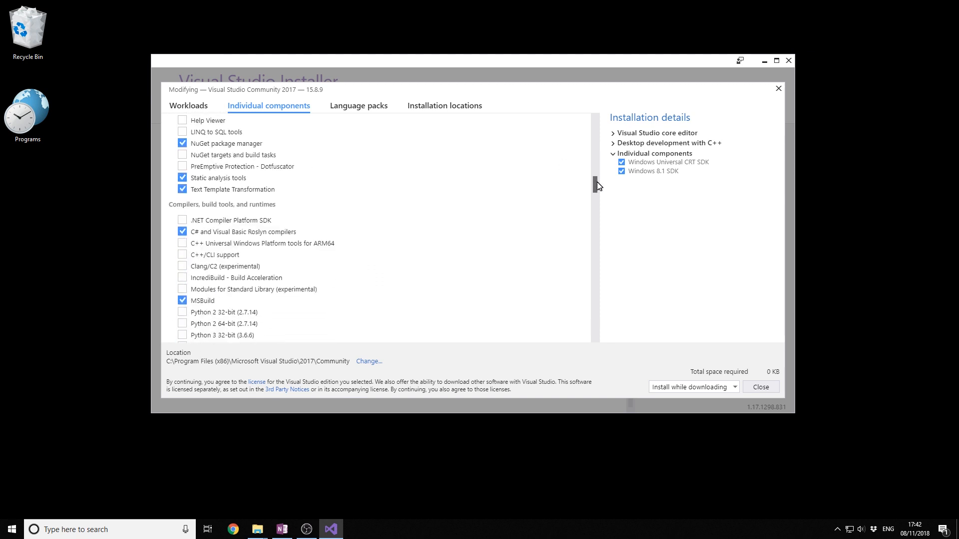
{"action": "scroll", "scroll_direction": "down", "scroll_amount": 3}
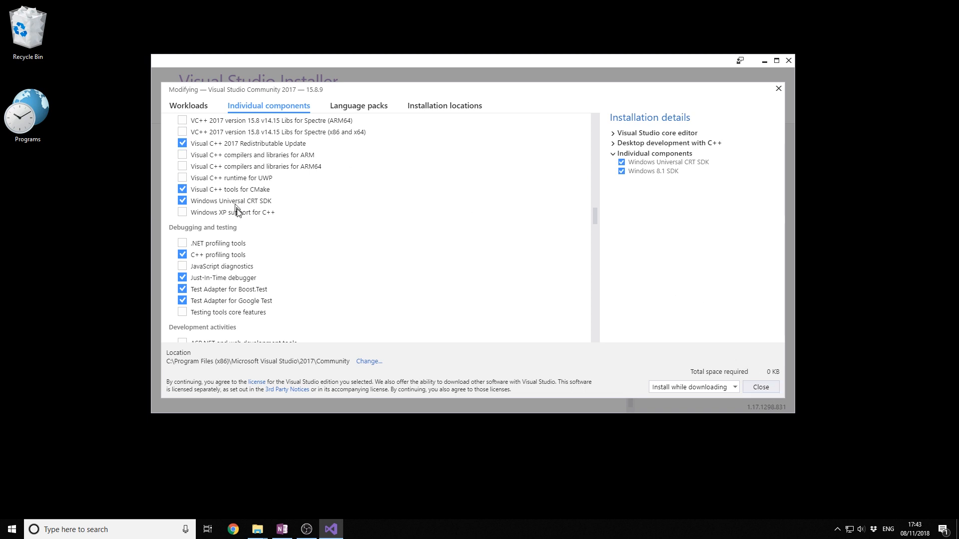
{"action": "left_click", "coordinate": [188, 106]}
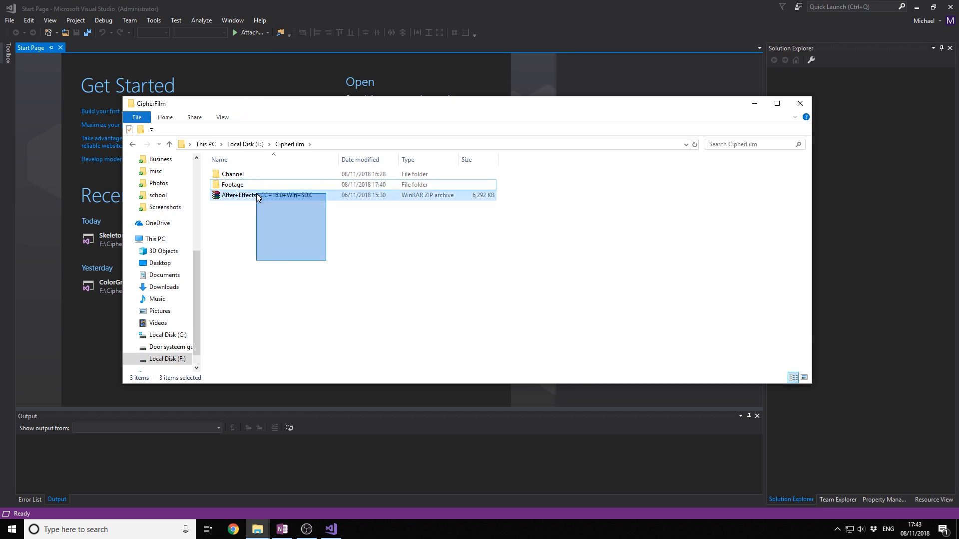
- Extract the After Effects SDK zip in F:\CipherFilm and open the AfterEffectsSDK folder
{"action": "left_click", "coordinate": [265, 195]}
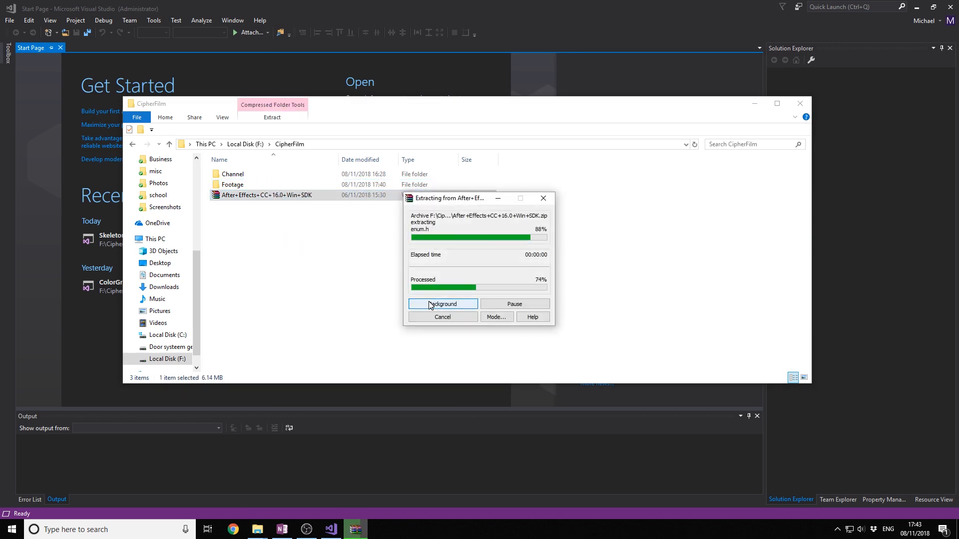
{"action": "left_click", "coordinate": [441, 304]}
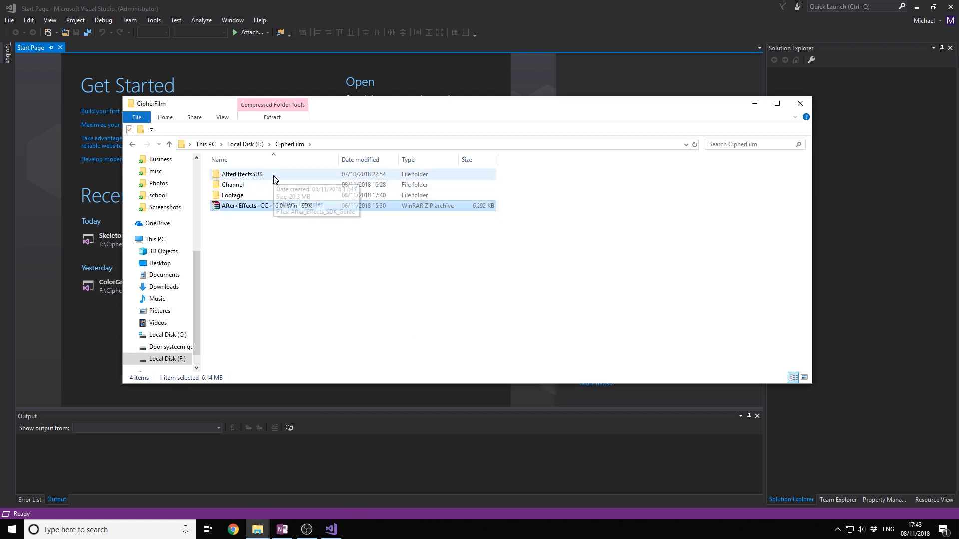
{"action": "double_click", "coordinate": [242, 174]}
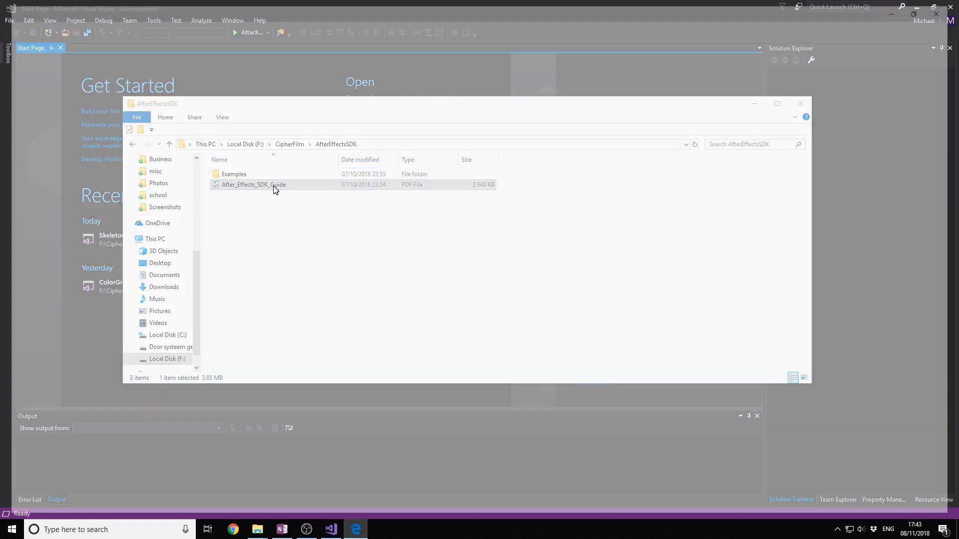
- Open After_Effects_SDK_Guide.pdf in Edge and page through its contents
{"action": "double_click", "coordinate": [253, 185]}
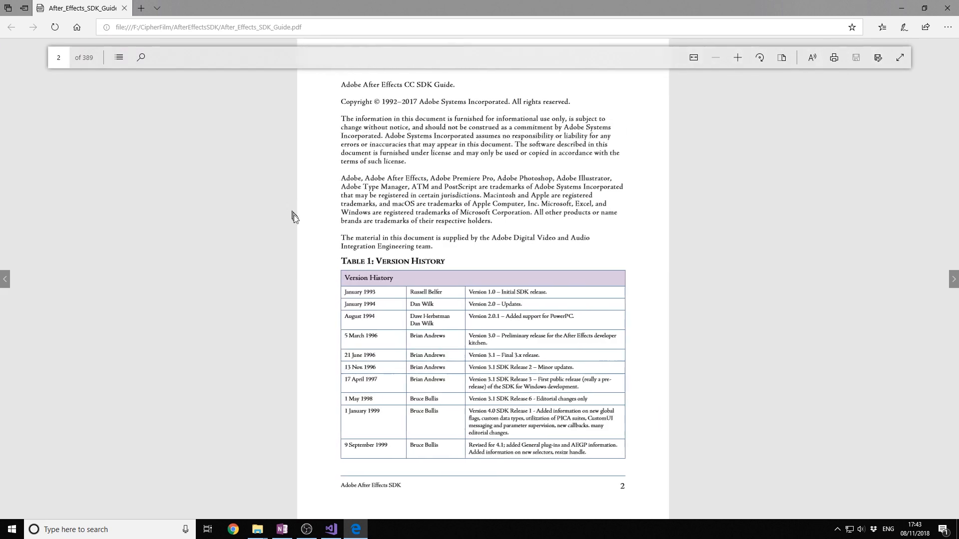
{"action": "scroll", "scroll_direction": "down", "scroll_amount": 3}
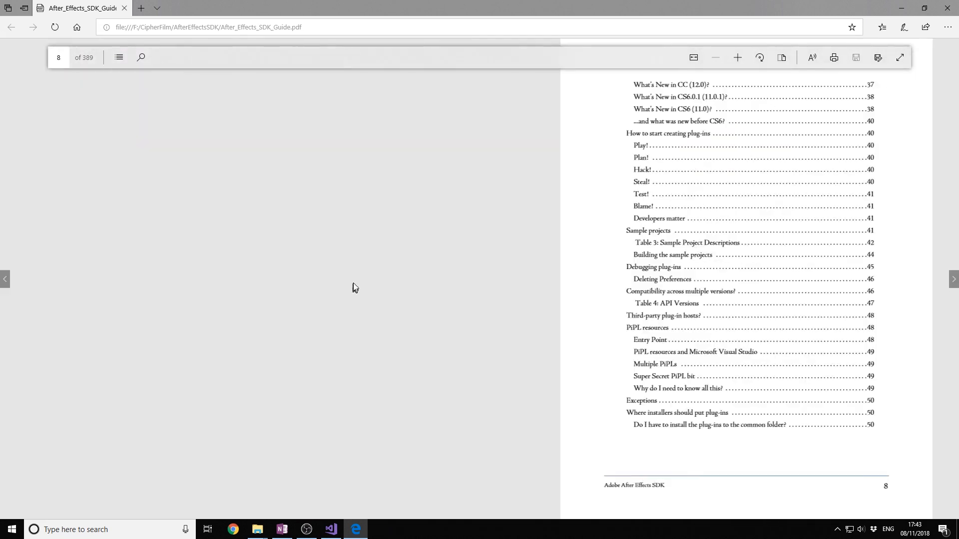
{"action": "scroll", "scroll_direction": "down", "scroll_amount": 3}
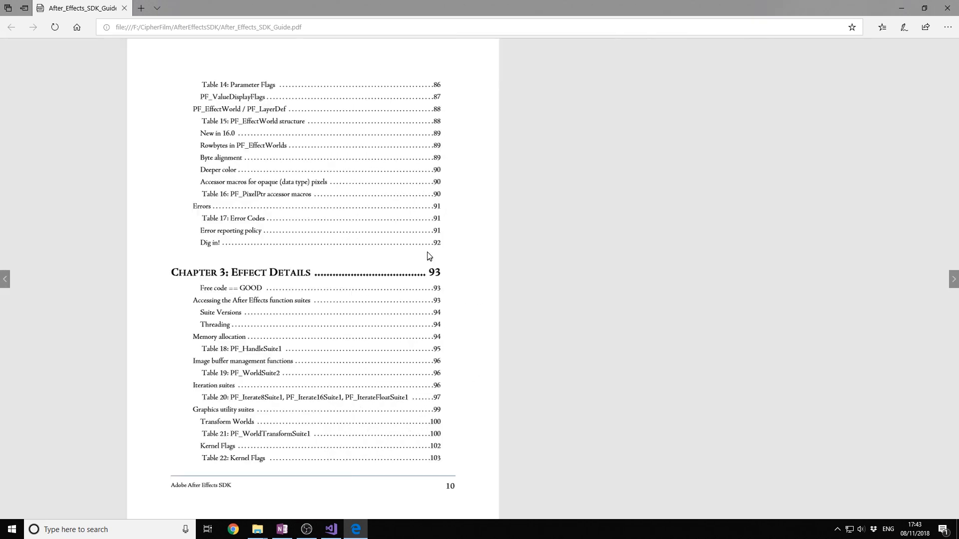
{"action": "scroll", "scroll_direction": "down", "scroll_amount": 3}
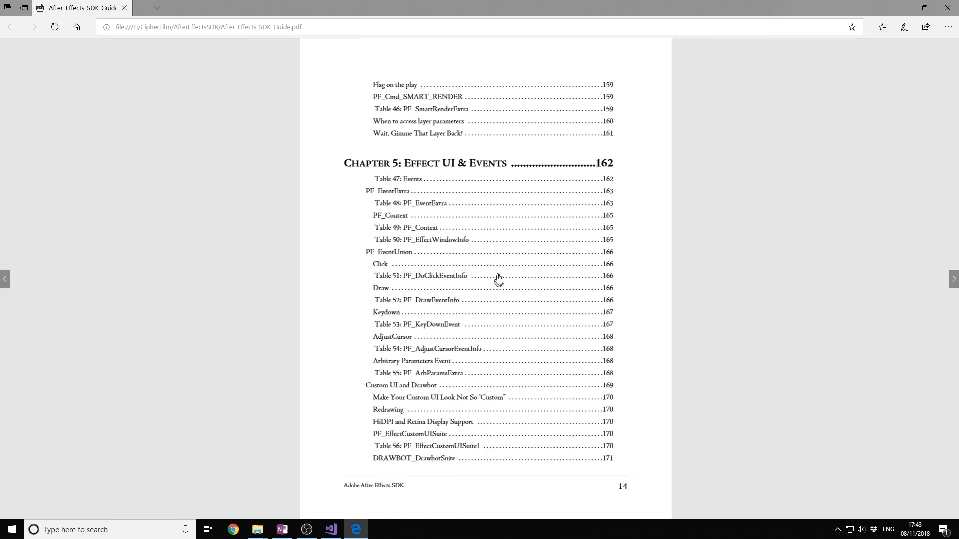
{"action": "scroll", "scroll_direction": "down", "scroll_amount": 3}
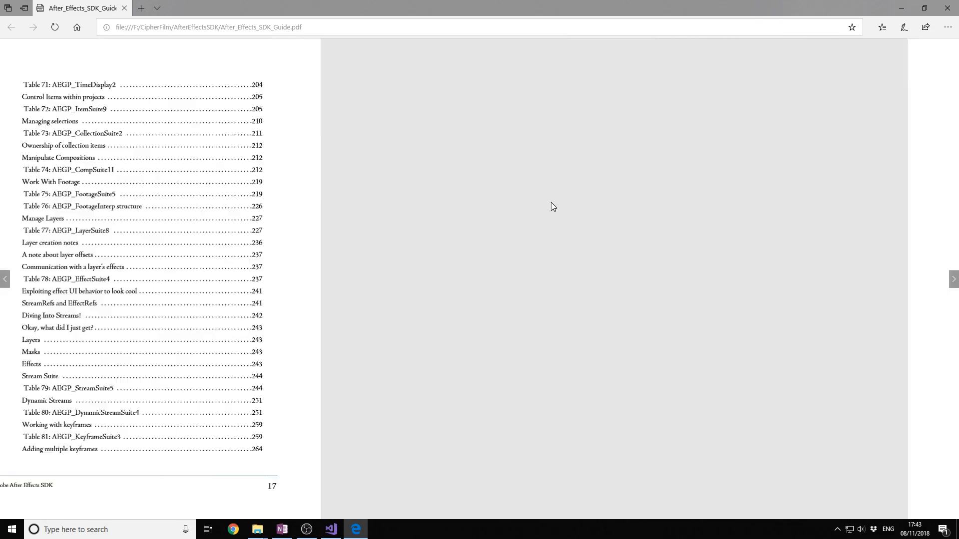
{"action": "scroll", "scroll_direction": "down", "scroll_amount": 3}
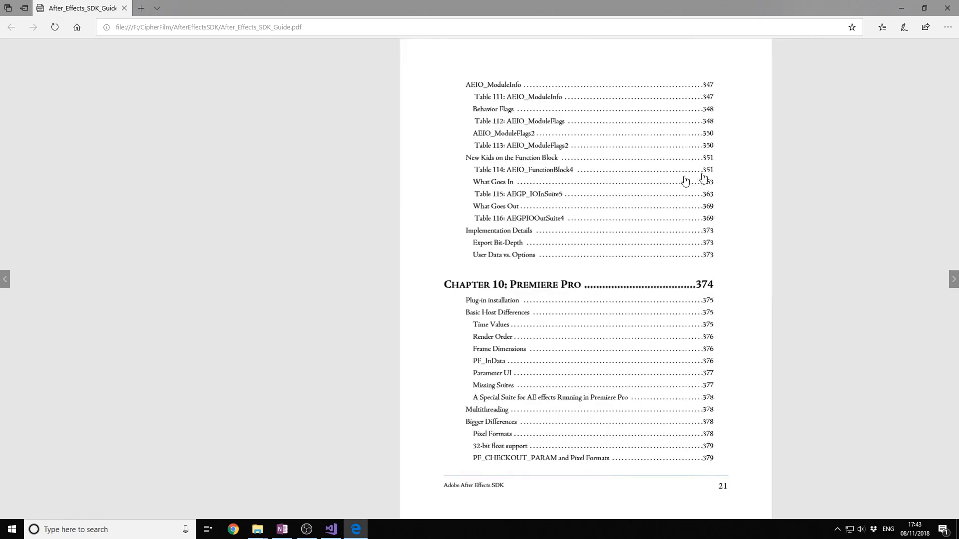
{"action": "scroll", "scroll_direction": "down", "scroll_amount": 3}
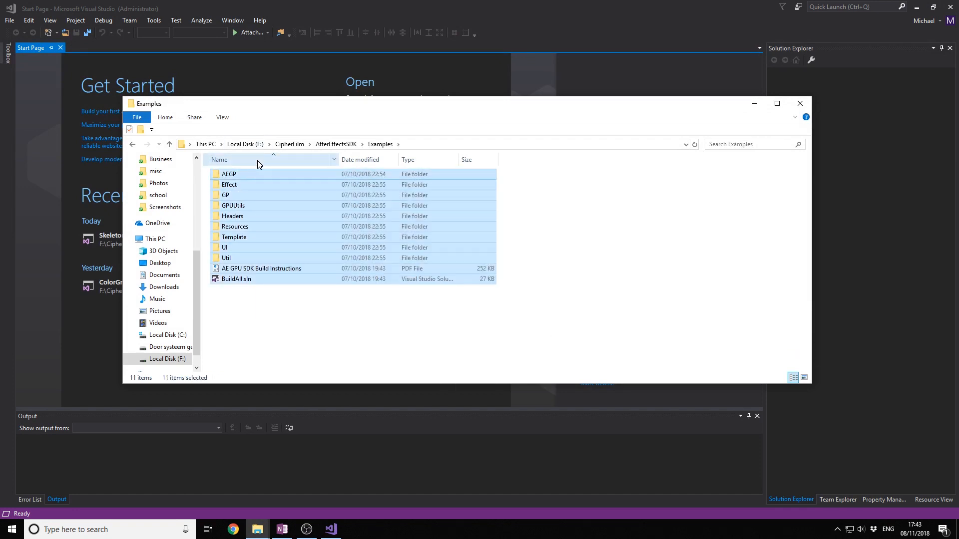
- Navigate Examples > Template > Skeleton in Explorer, then minimize the window
{"action": "left_click", "coordinate": [256, 275]}
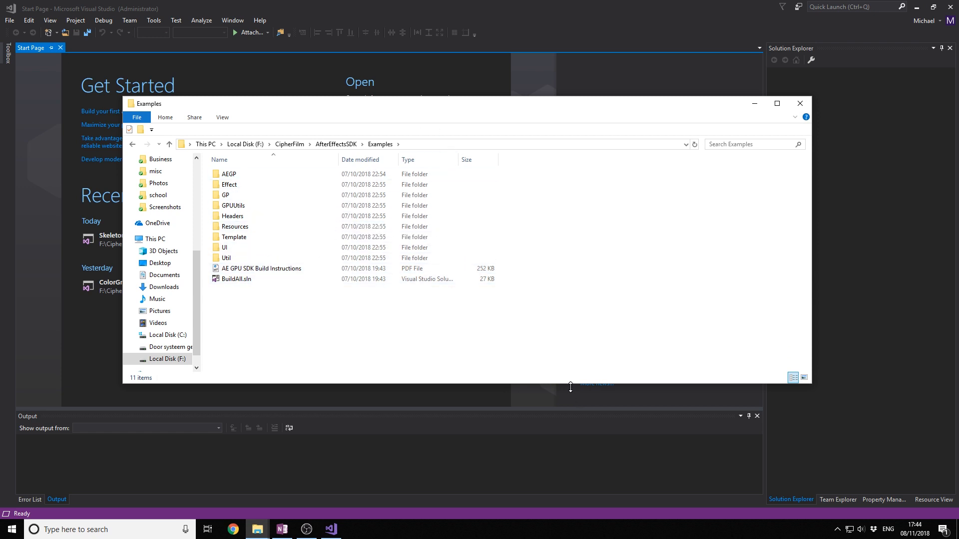
{"action": "mouse_move", "coordinate": [291, 273]}
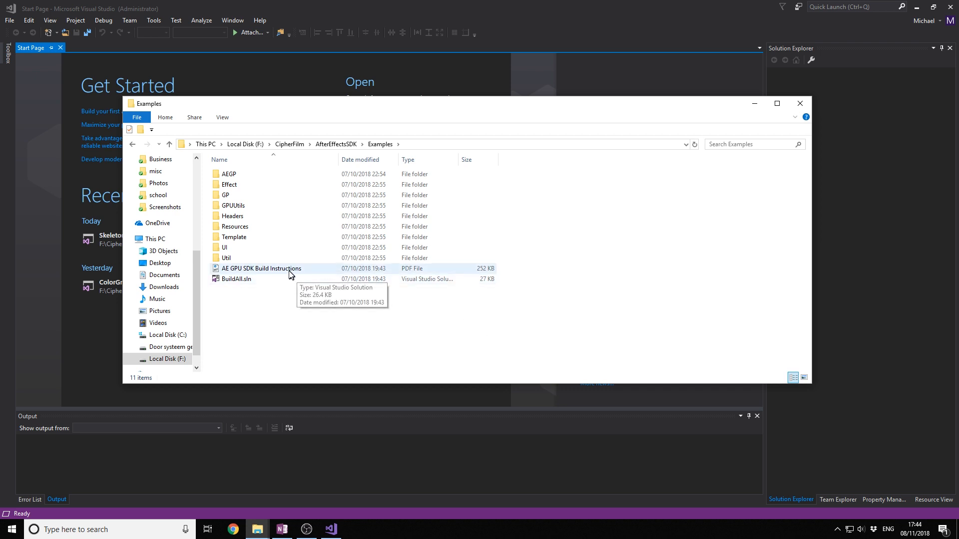
{"action": "mouse_move", "coordinate": [289, 275]}
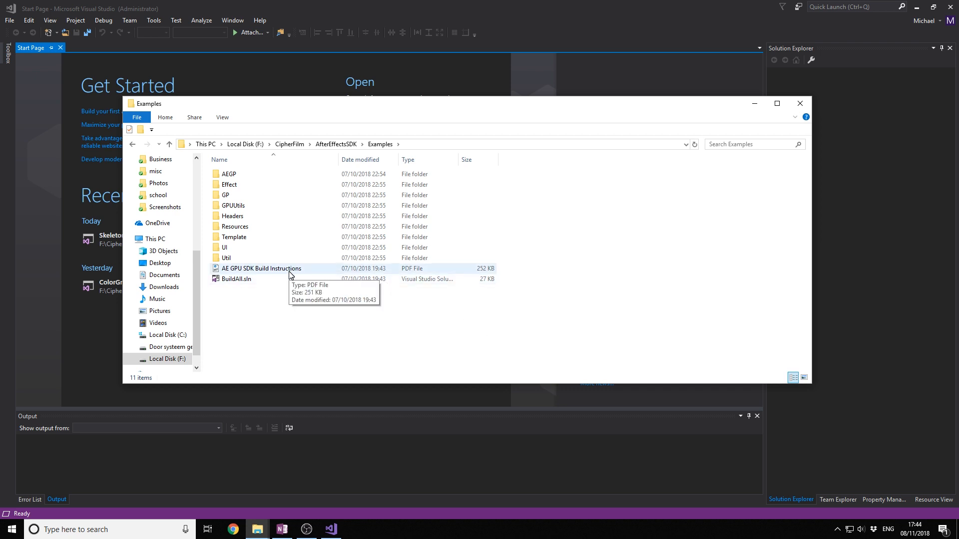
{"action": "double_click", "coordinate": [235, 236]}
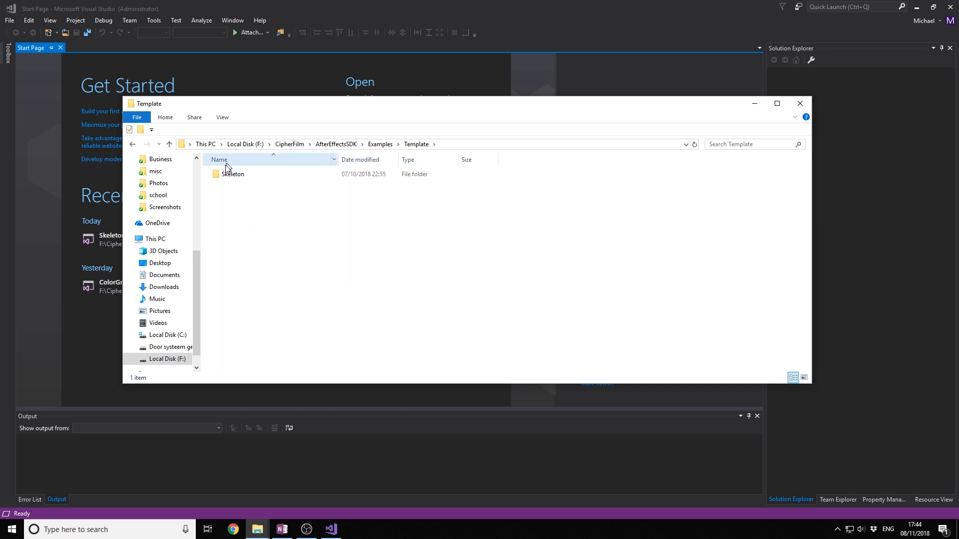
{"action": "double_click", "coordinate": [233, 173]}
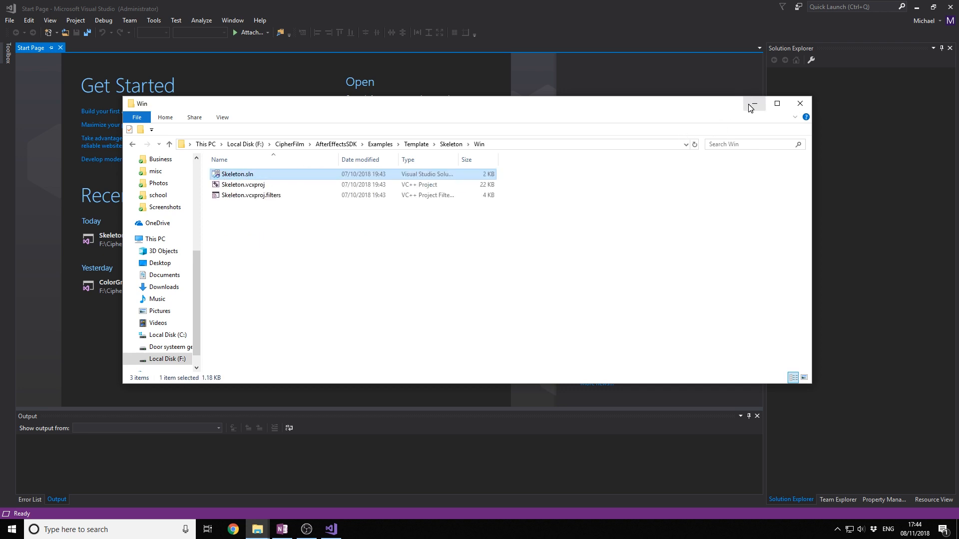
{"action": "left_click", "coordinate": [9, 20]}
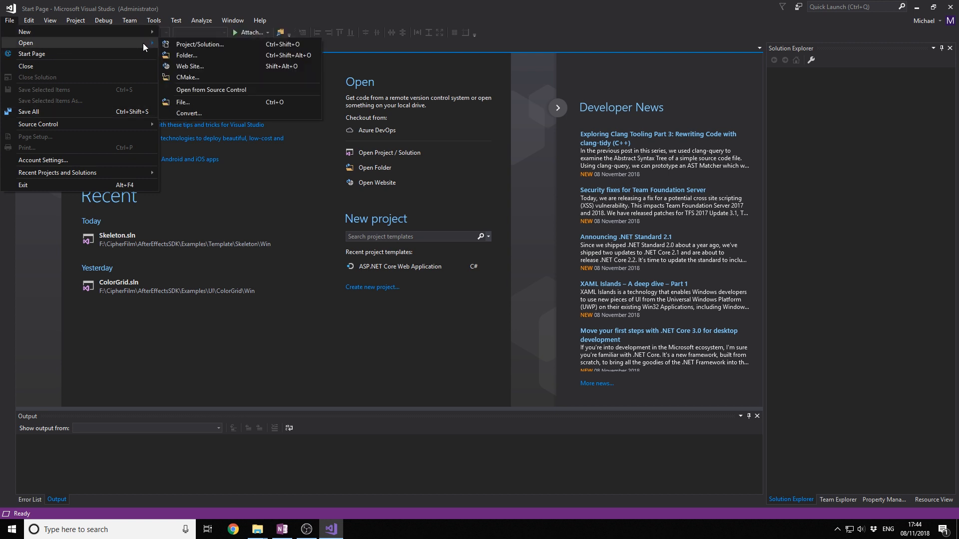
- Open Skeleton.sln from the Win folder and accept the security warning
{"action": "left_click", "coordinate": [200, 43]}
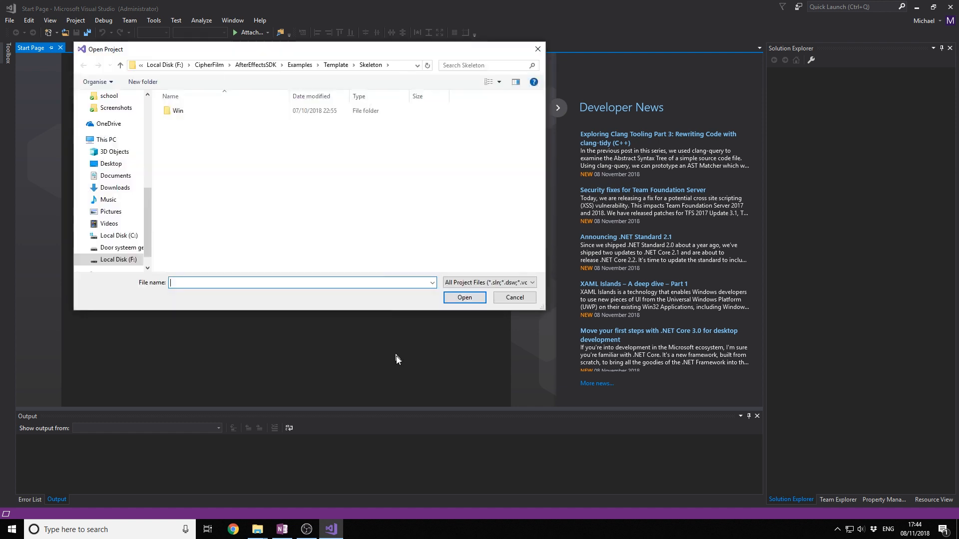
{"action": "left_click", "coordinate": [178, 111]}
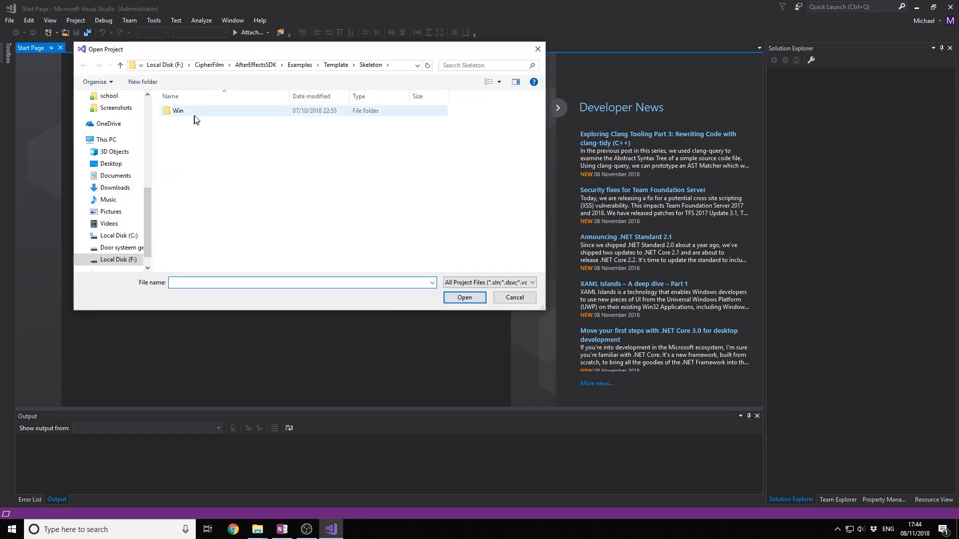
{"action": "double_click", "coordinate": [177, 111]}
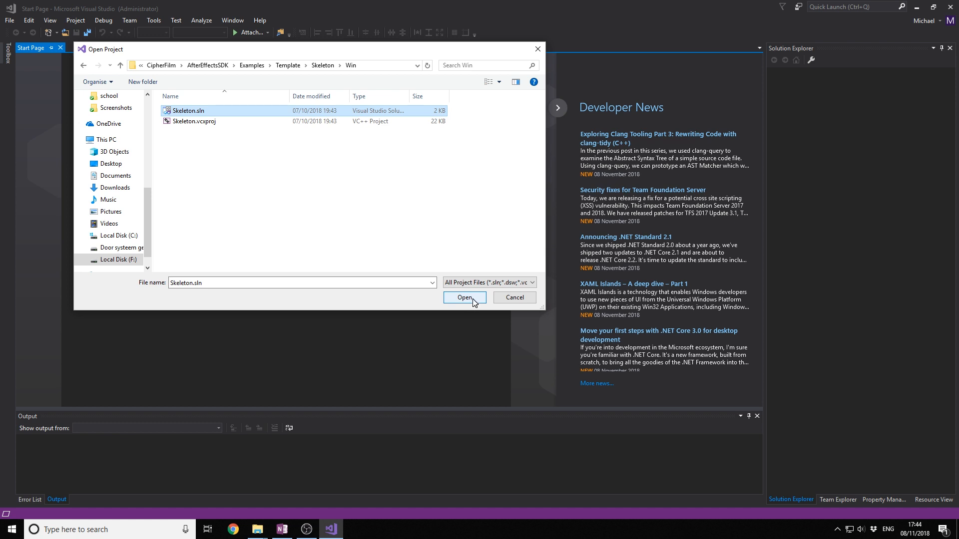
{"action": "left_click", "coordinate": [464, 297]}
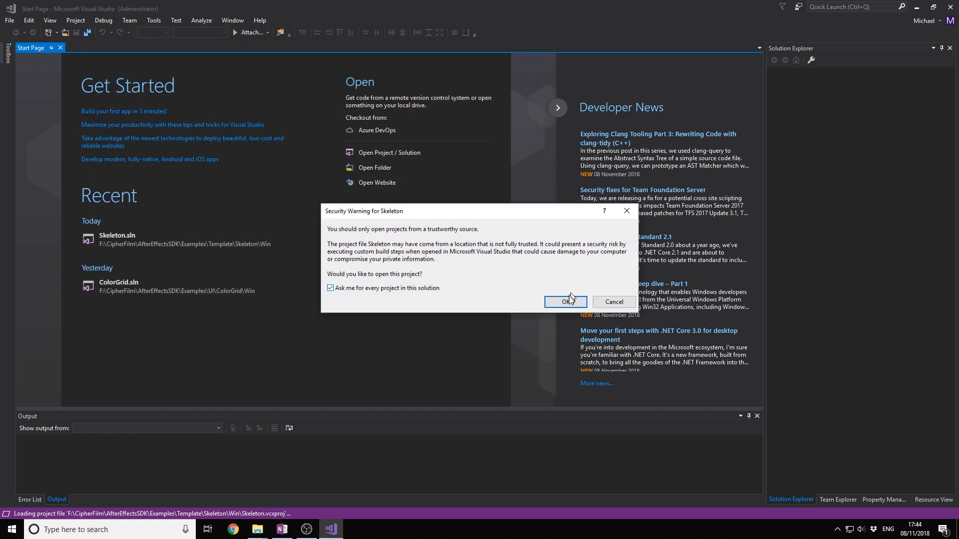
{"action": "left_click", "coordinate": [563, 302]}
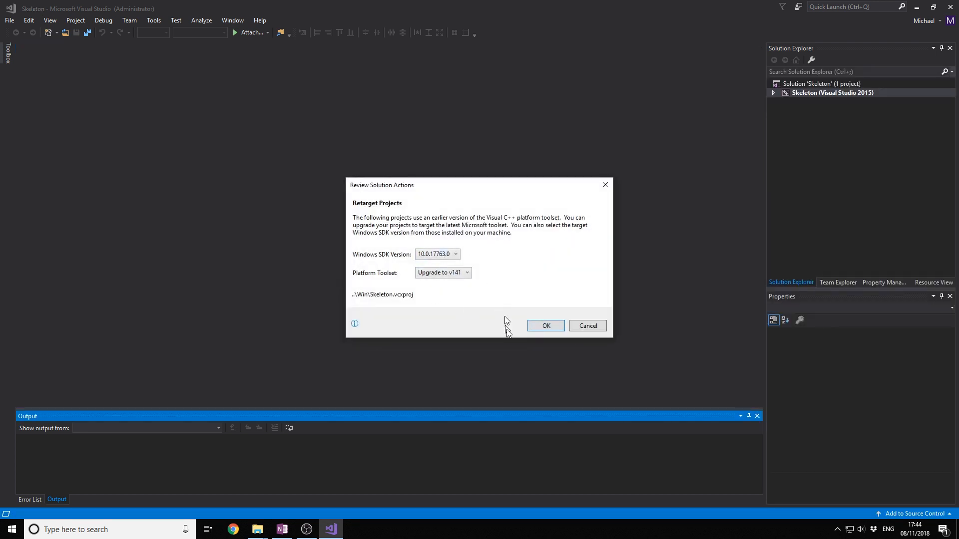
- Retarget Skeleton to the v141 toolset and select Skeleton.cpp in Solution Explorer
{"action": "left_click", "coordinate": [545, 325]}
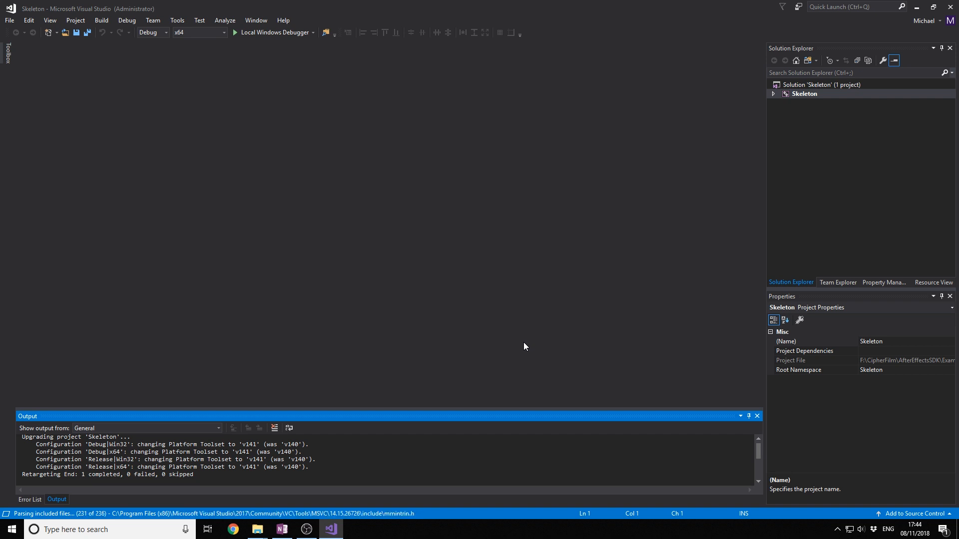
{"action": "mouse_move", "coordinate": [393, 331]}
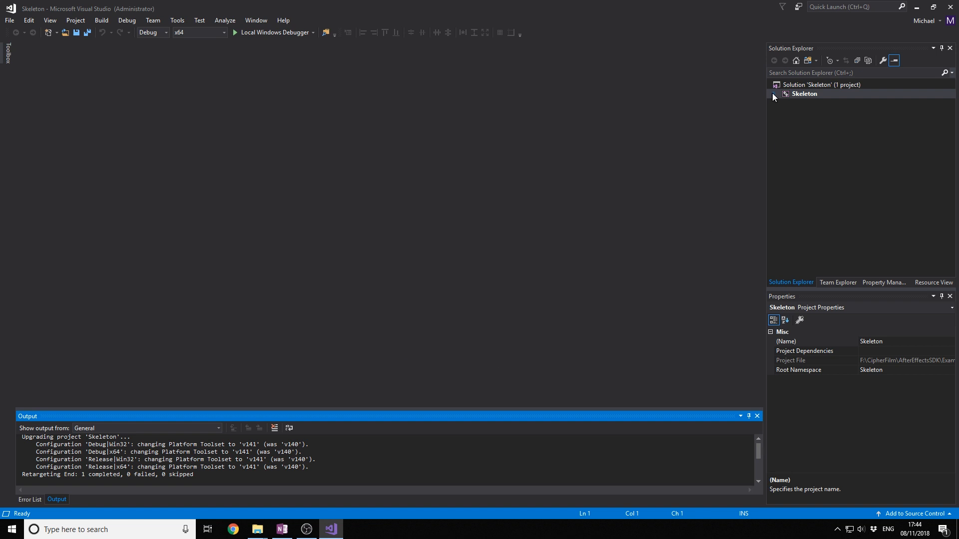
{"action": "left_click", "coordinate": [774, 93]}
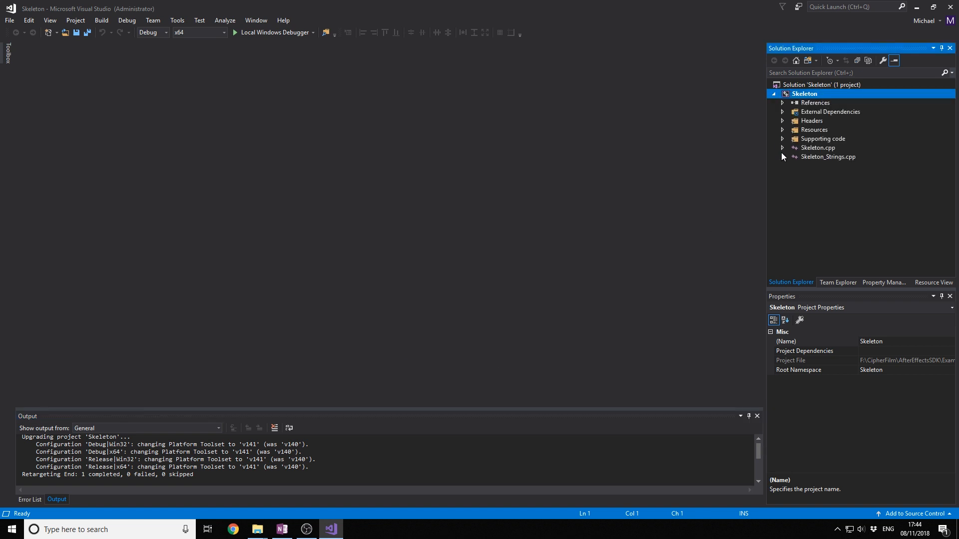
{"action": "left_click", "coordinate": [817, 148]}
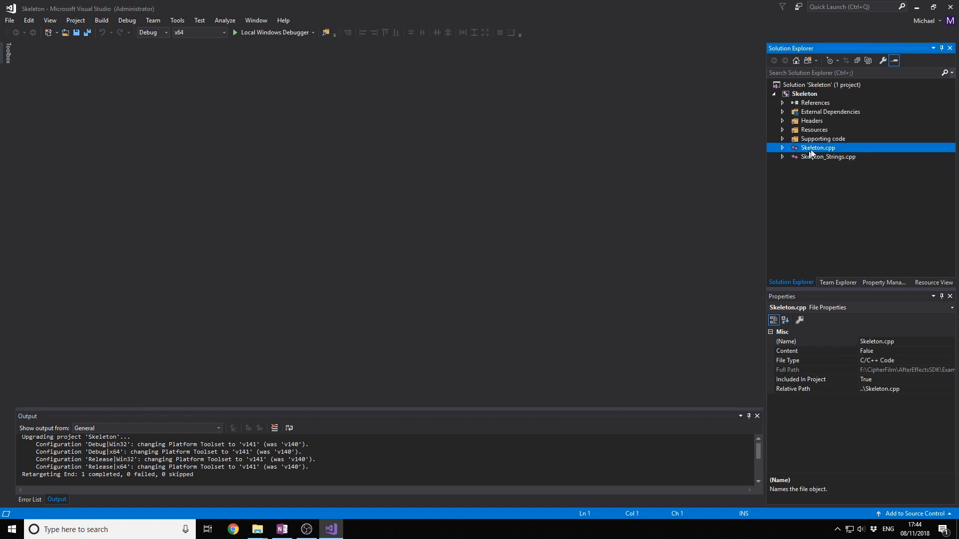
- Scroll Skeleton.cpp to ParamsSetup, then open the Skeleton Property Pages
{"action": "double_click", "coordinate": [817, 147]}
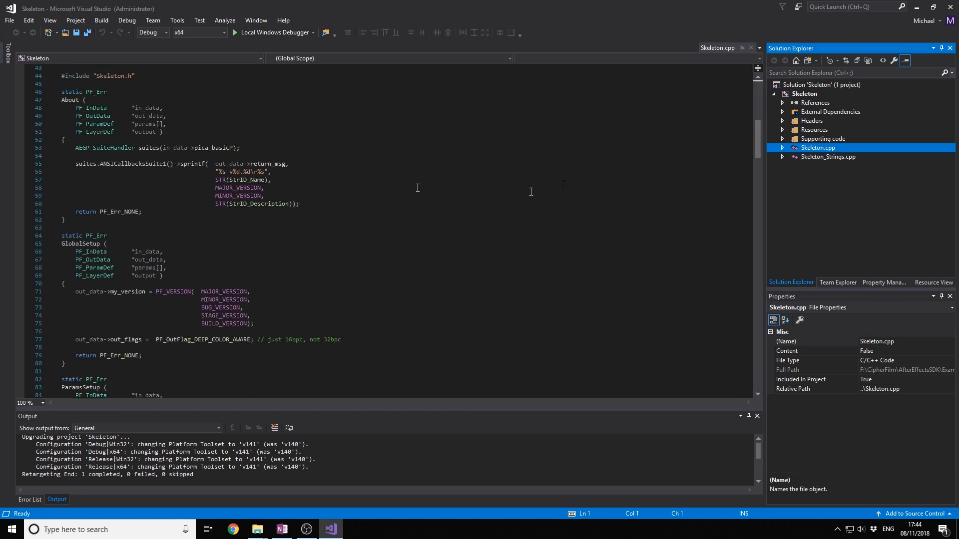
{"action": "scroll", "scroll_direction": "down", "scroll_amount": 3}
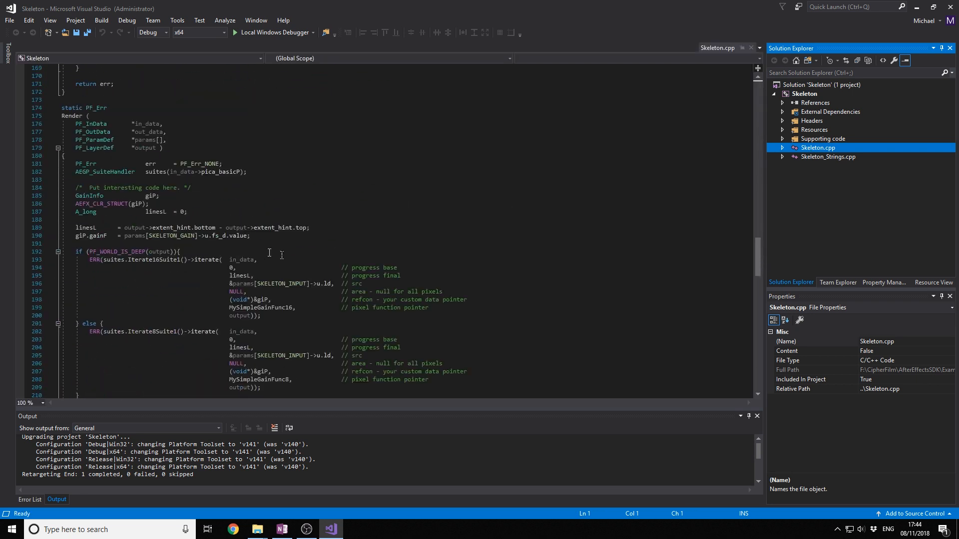
{"action": "scroll", "scroll_direction": "up", "scroll_amount": 3}
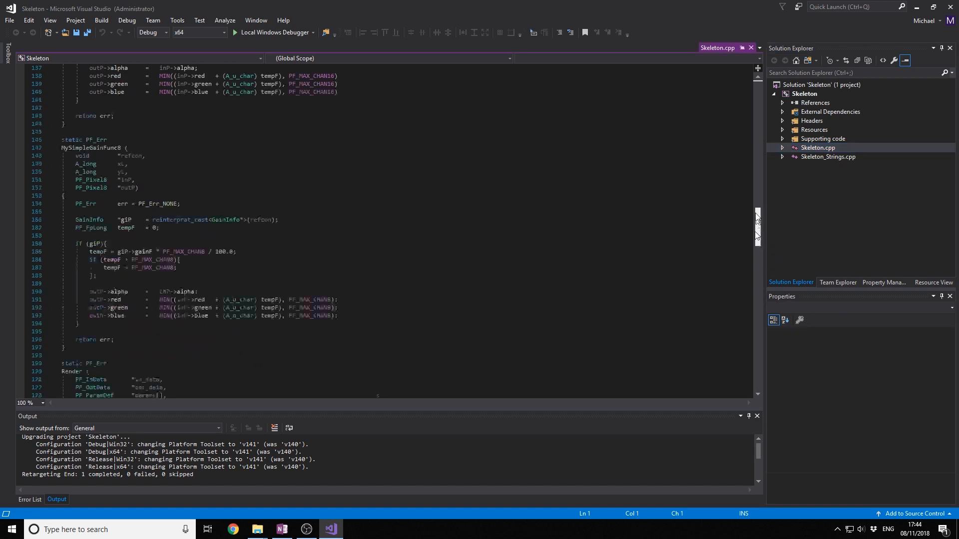
{"action": "scroll", "scroll_direction": "up", "scroll_amount": 3}
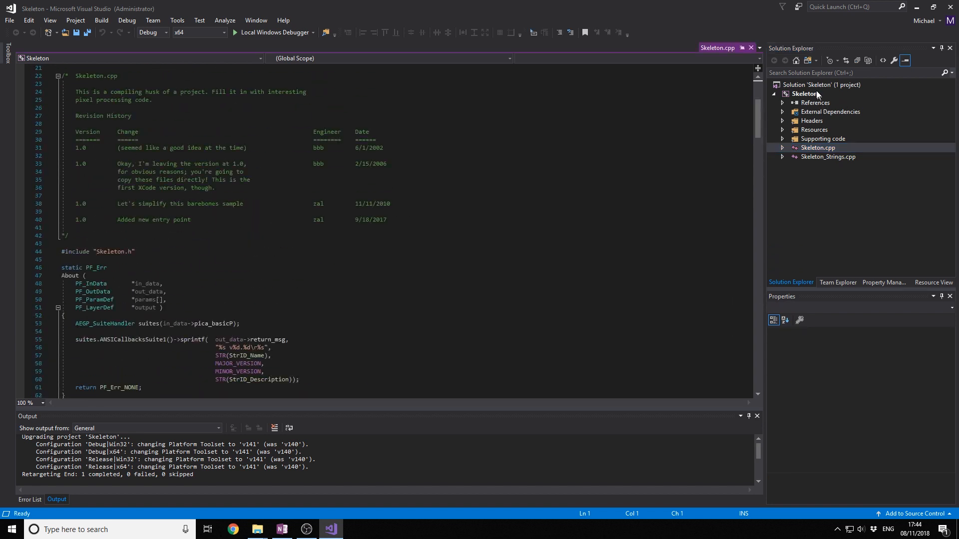
{"action": "mouse_move", "coordinate": [174, 60]}
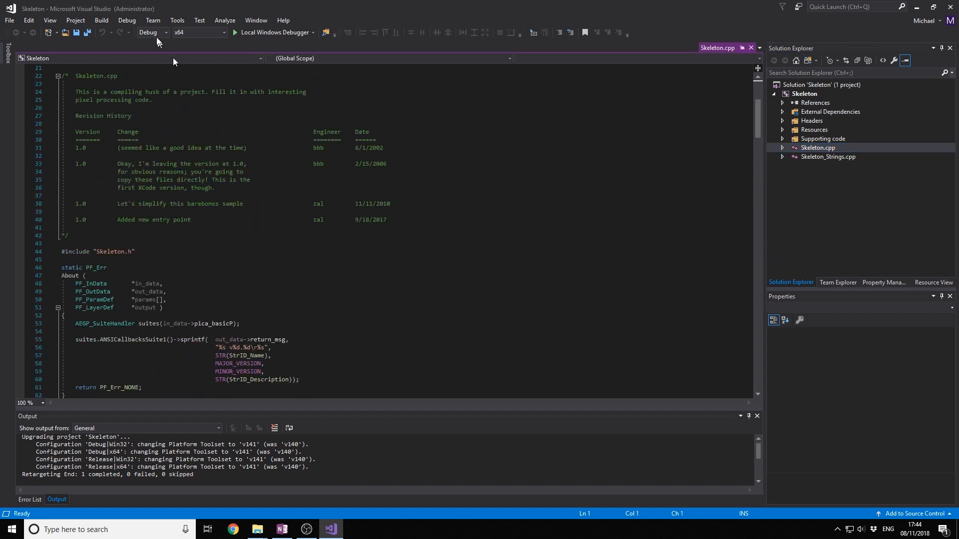
{"action": "mouse_move", "coordinate": [335, 186]}
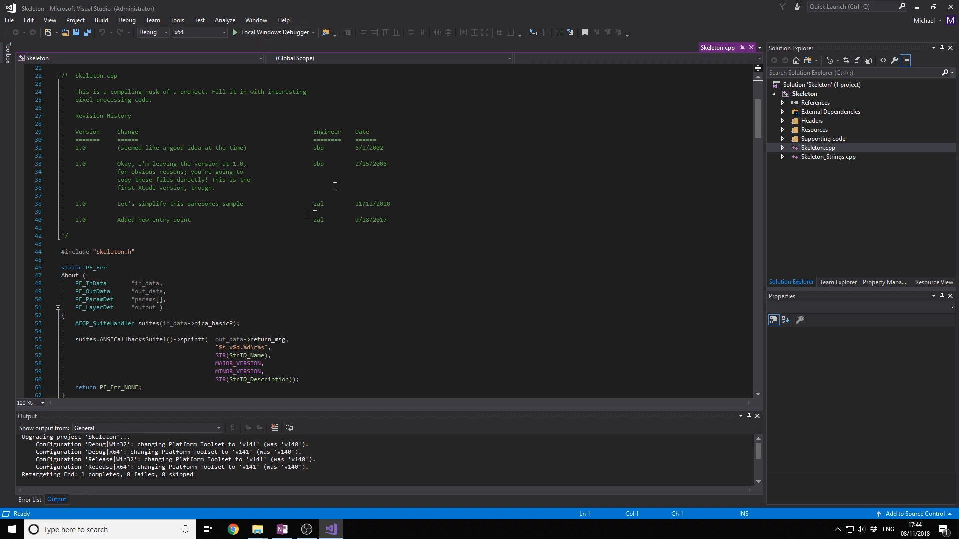
{"action": "scroll", "scroll_direction": "down", "scroll_amount": 3}
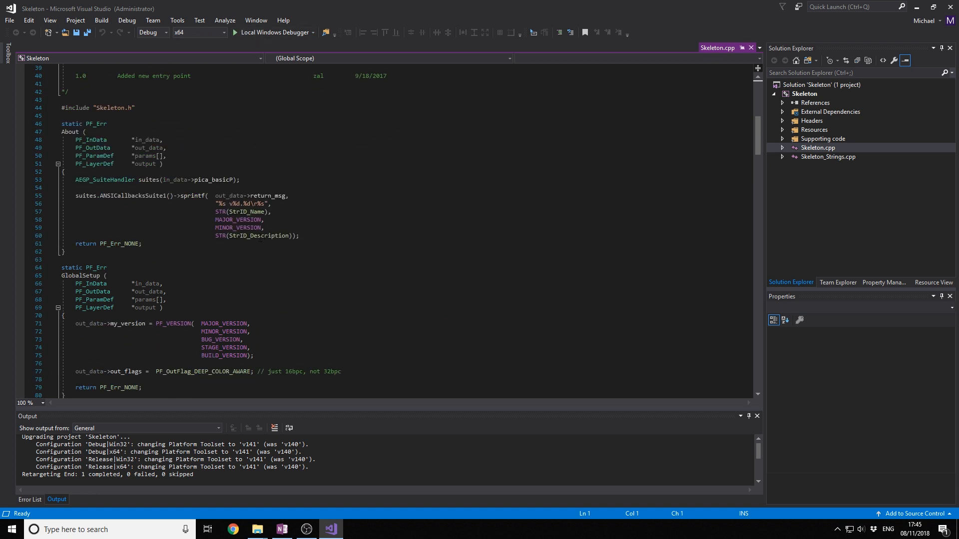
{"action": "mouse_move", "coordinate": [269, 236]}
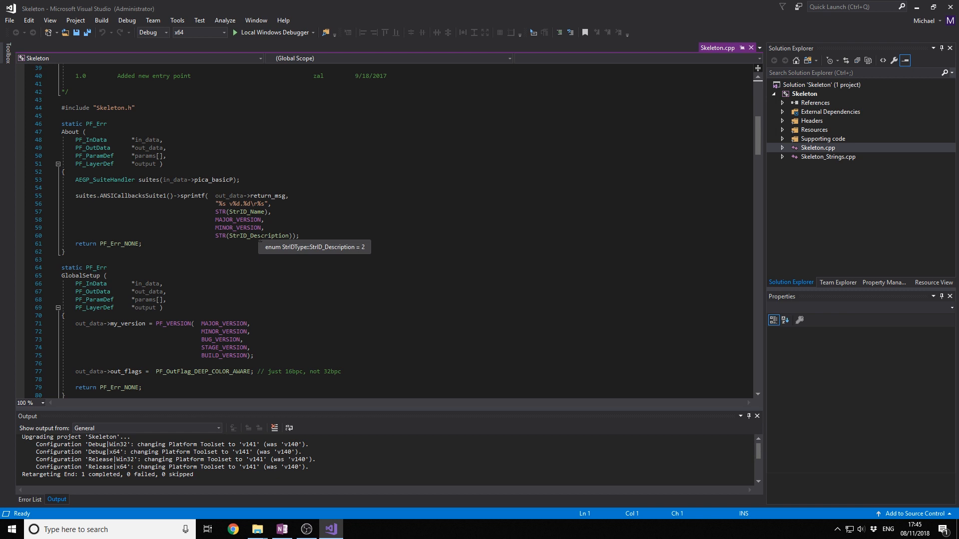
{"action": "scroll", "scroll_direction": "down", "scroll_amount": 3}
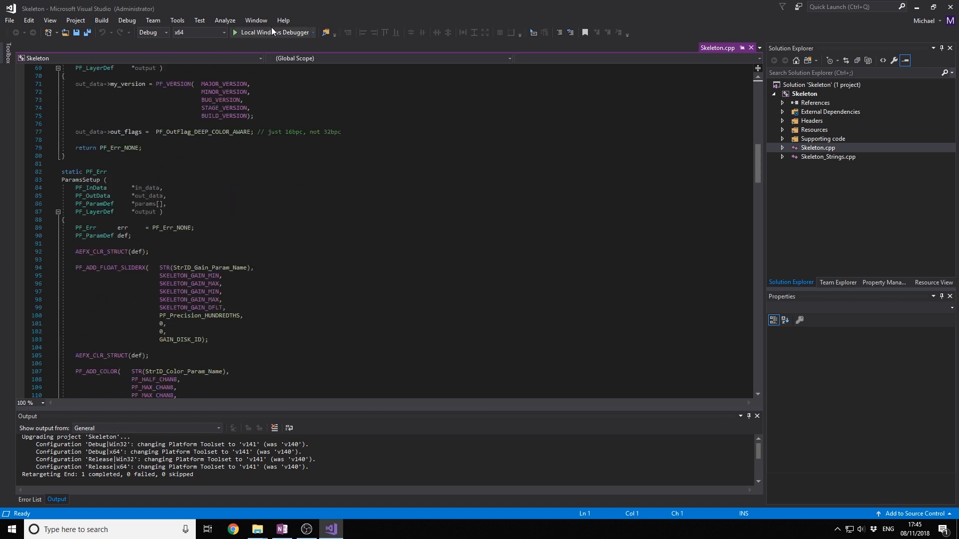
{"action": "mouse_move", "coordinate": [281, 48]}
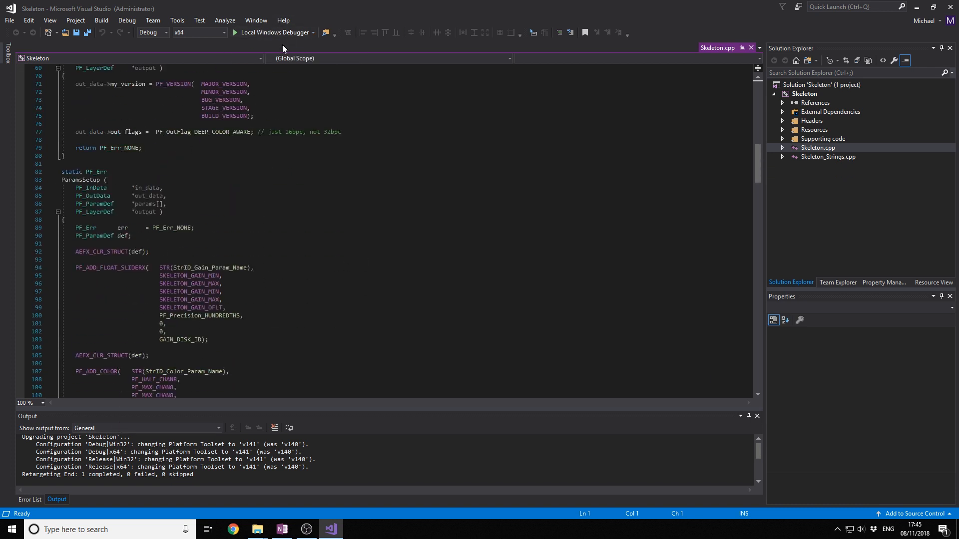
{"action": "left_click", "coordinate": [804, 94]}
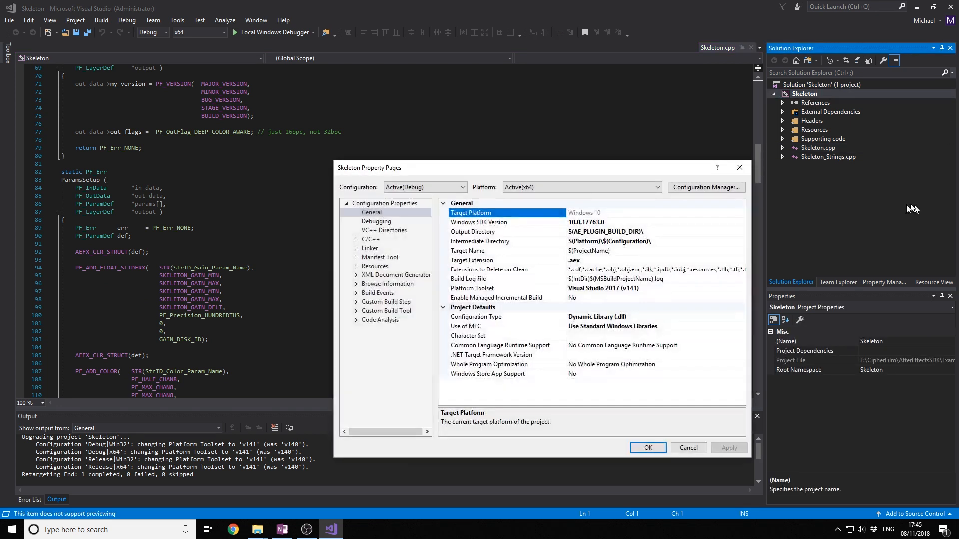
{"action": "left_click", "coordinate": [480, 232]}
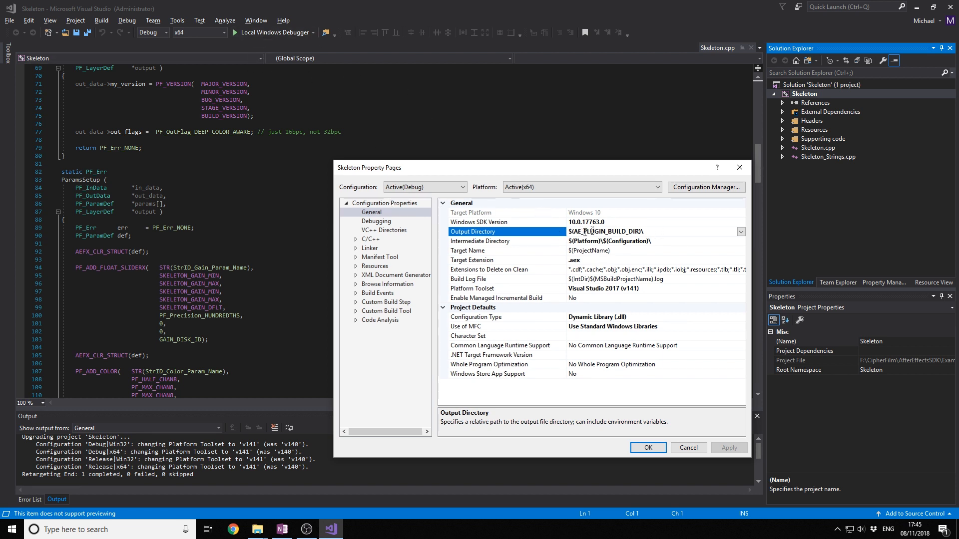
{"action": "left_click", "coordinate": [741, 231]}
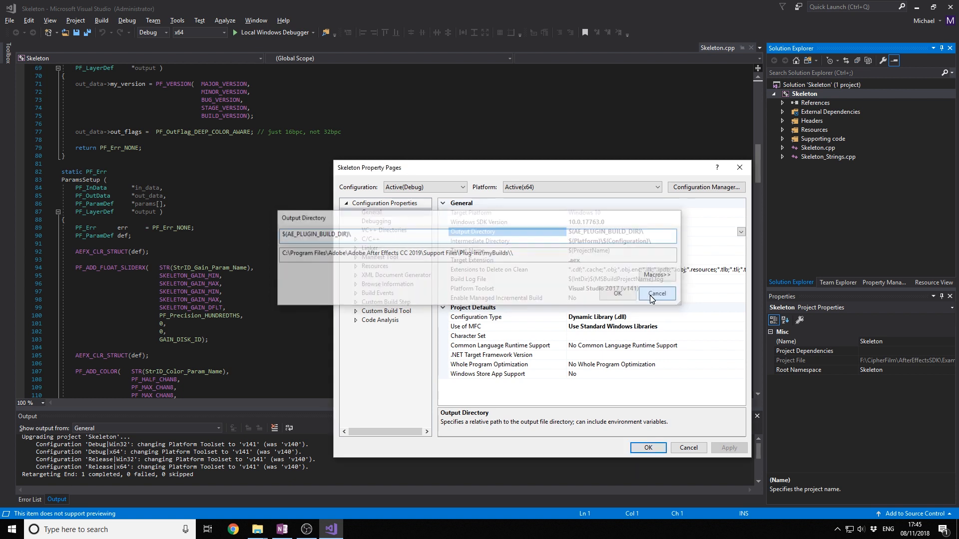
{"action": "left_click", "coordinate": [656, 294]}
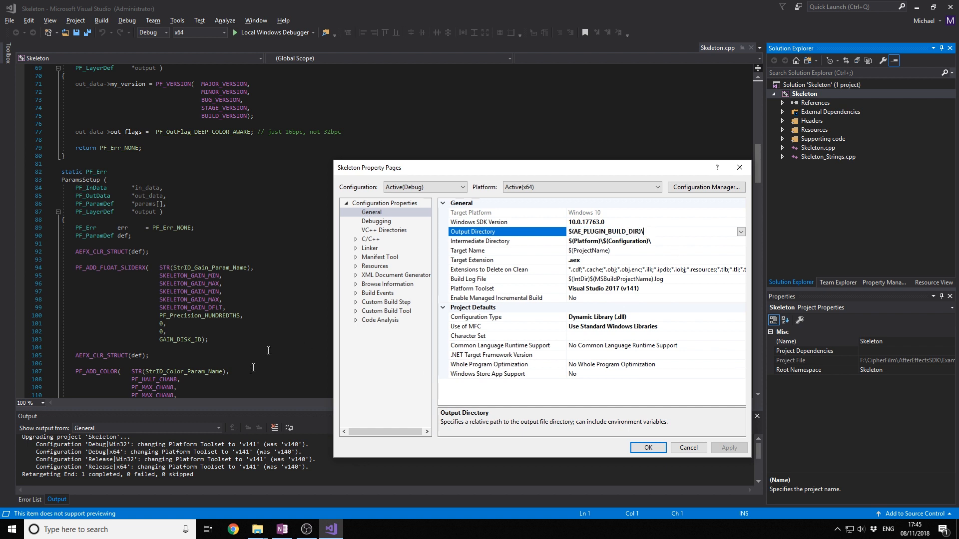
{"action": "left_click", "coordinate": [10, 529]}
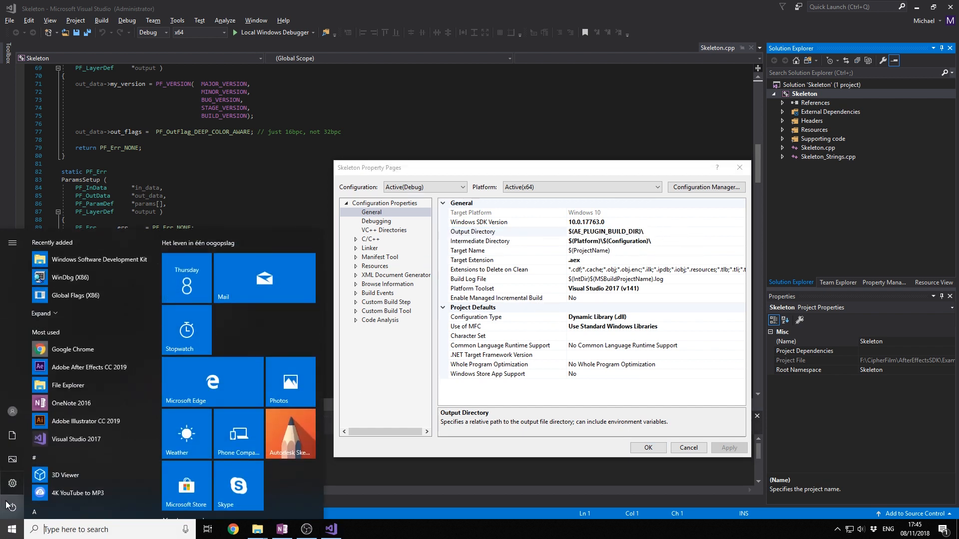
- Open Environment Variables via This PC > Properties > Advanced system settings
{"action": "left_click", "coordinate": [256, 529]}
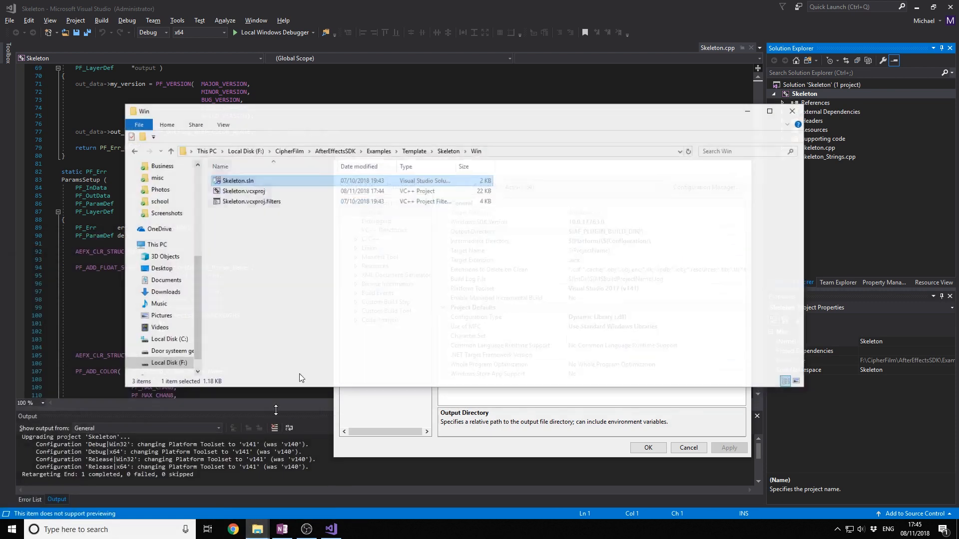
{"action": "right_click", "coordinate": [156, 244]}
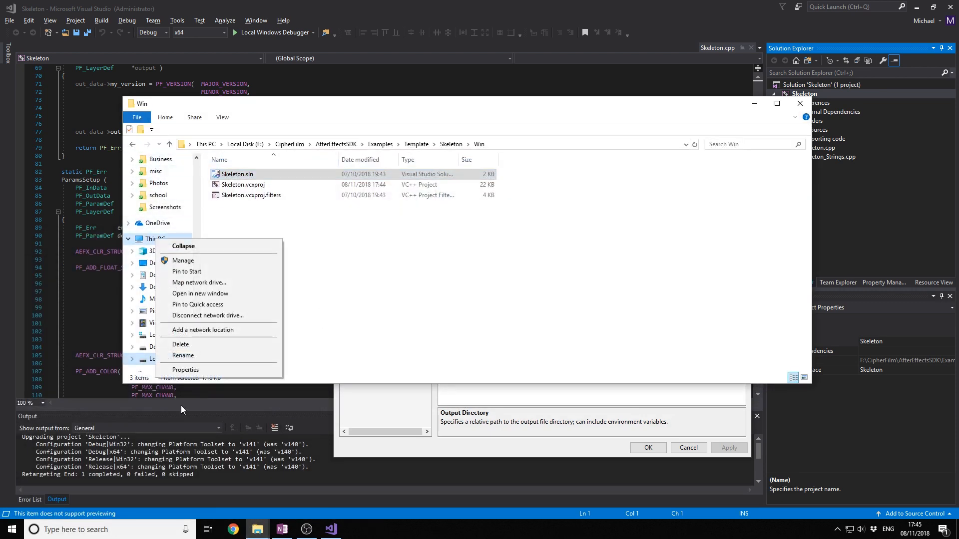
{"action": "left_click", "coordinate": [182, 259]}
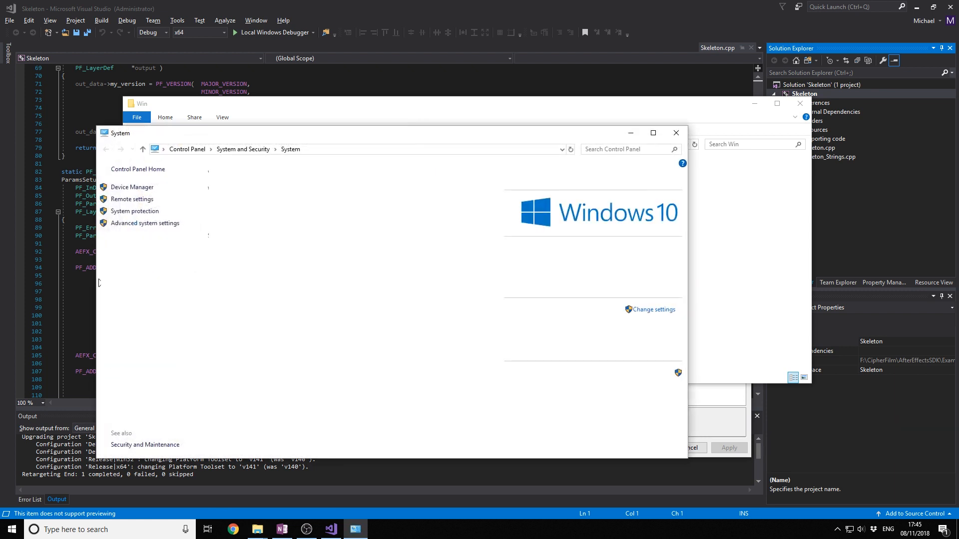
{"action": "left_click", "coordinate": [144, 223]}
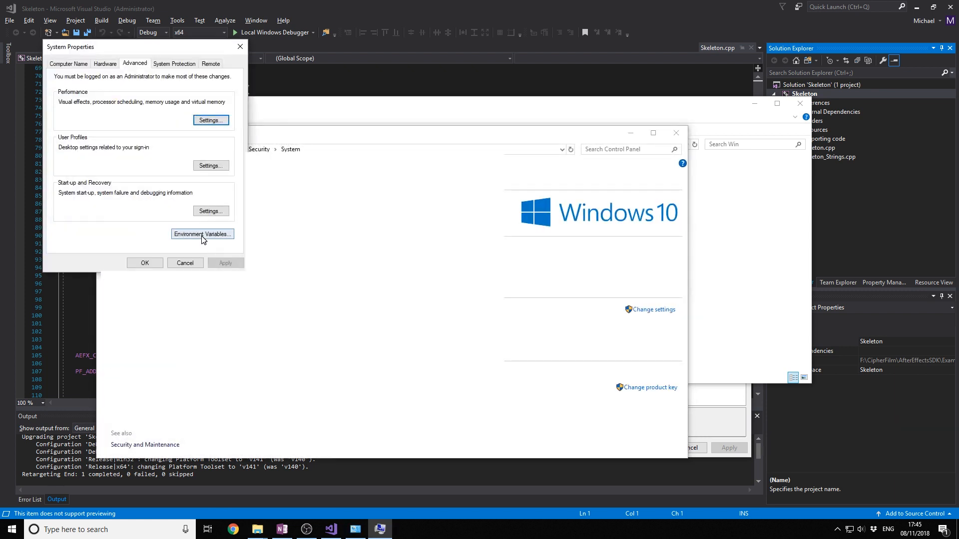
{"action": "left_click", "coordinate": [202, 233]}
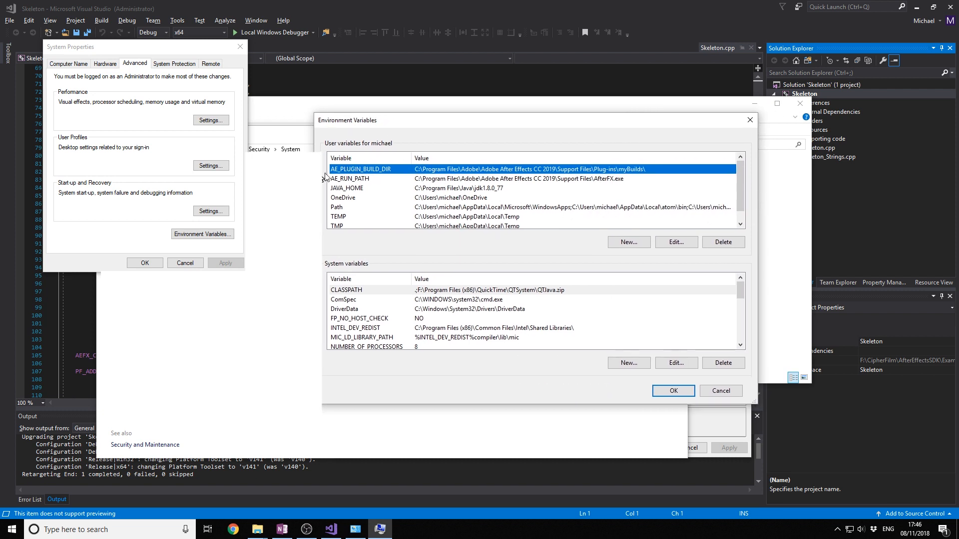
{"action": "mouse_move", "coordinate": [374, 176]}
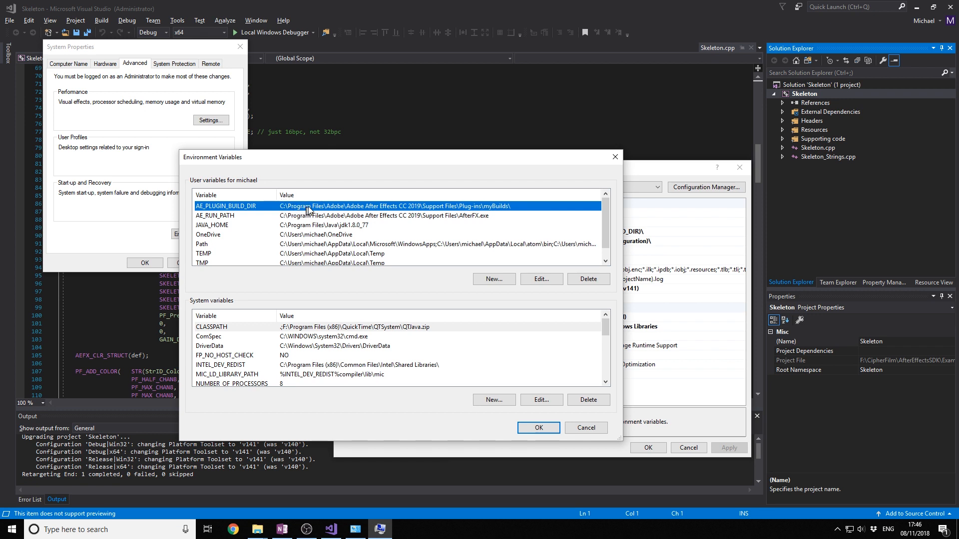
{"action": "mouse_move", "coordinate": [501, 210]}
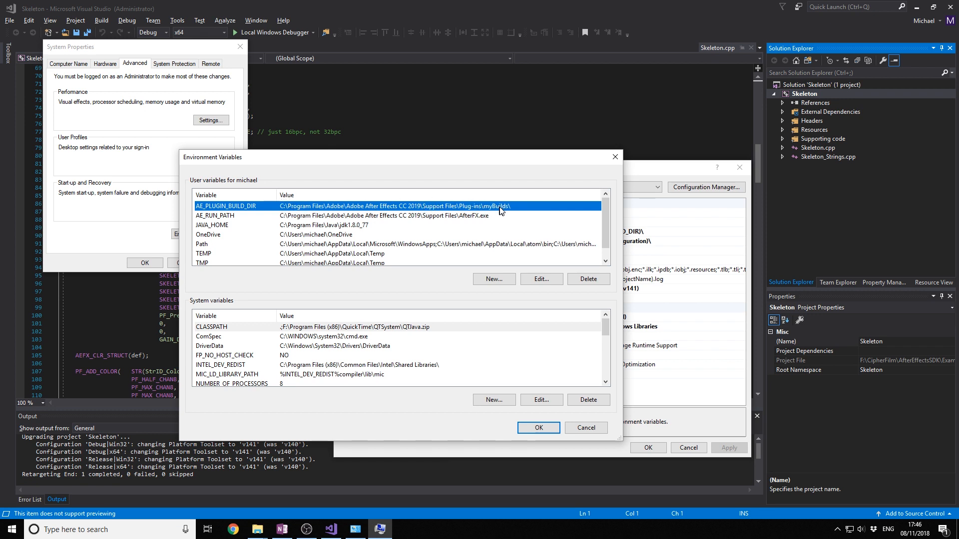
{"action": "mouse_move", "coordinate": [458, 210]}
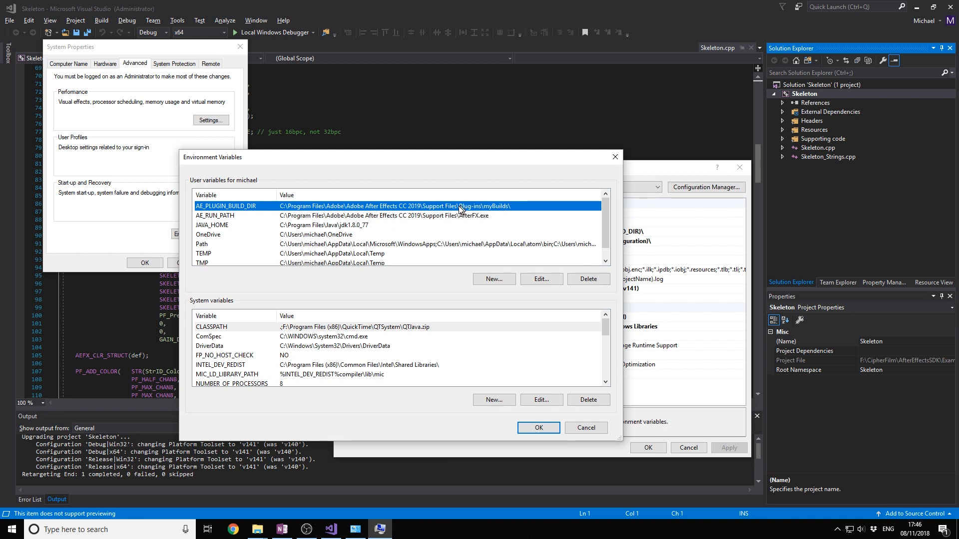
{"action": "mouse_move", "coordinate": [540, 210]}
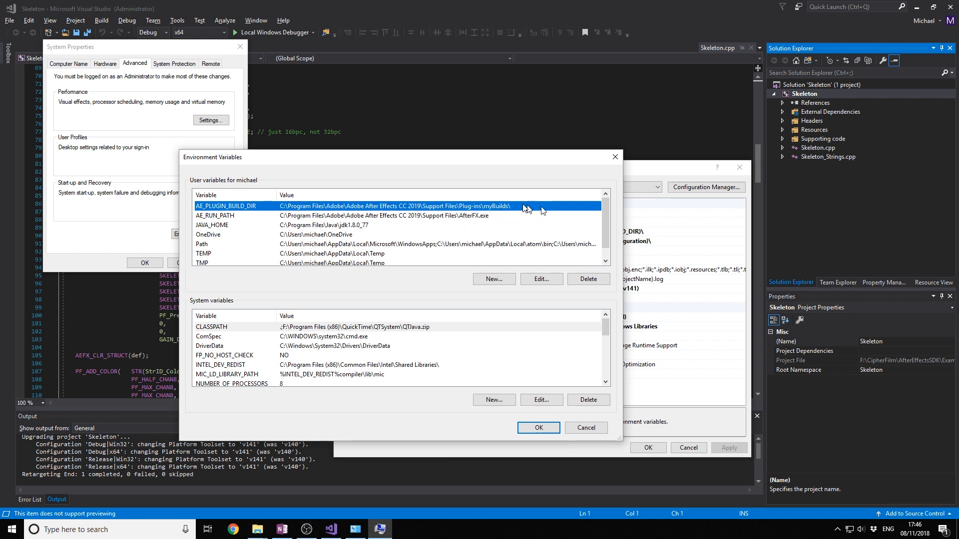
{"action": "mouse_move", "coordinate": [458, 326]}
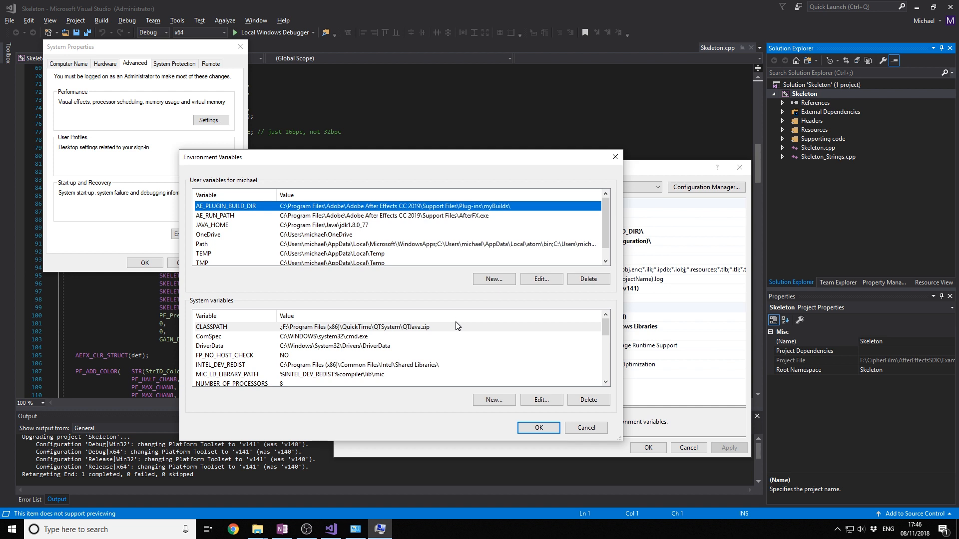
{"action": "mouse_move", "coordinate": [256, 220]}
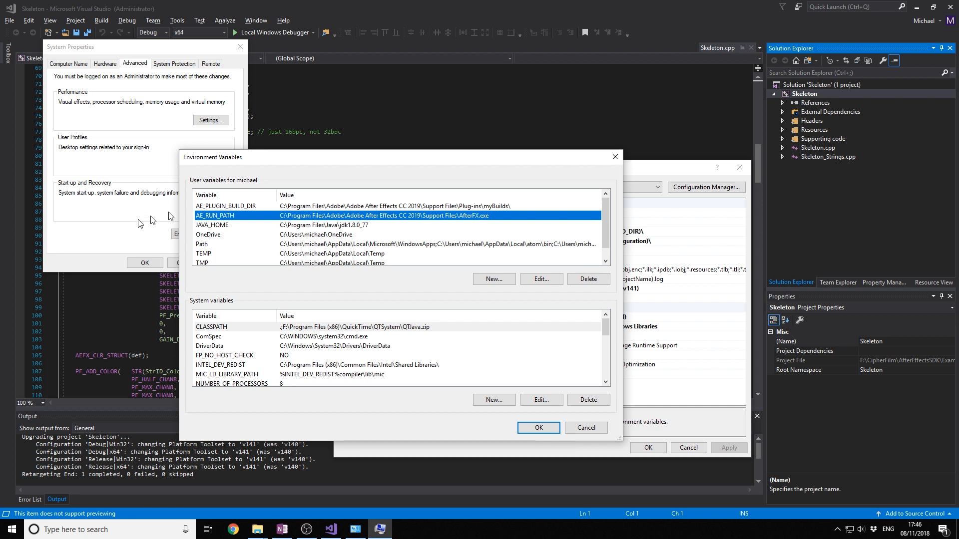
{"action": "mouse_move", "coordinate": [238, 223]}
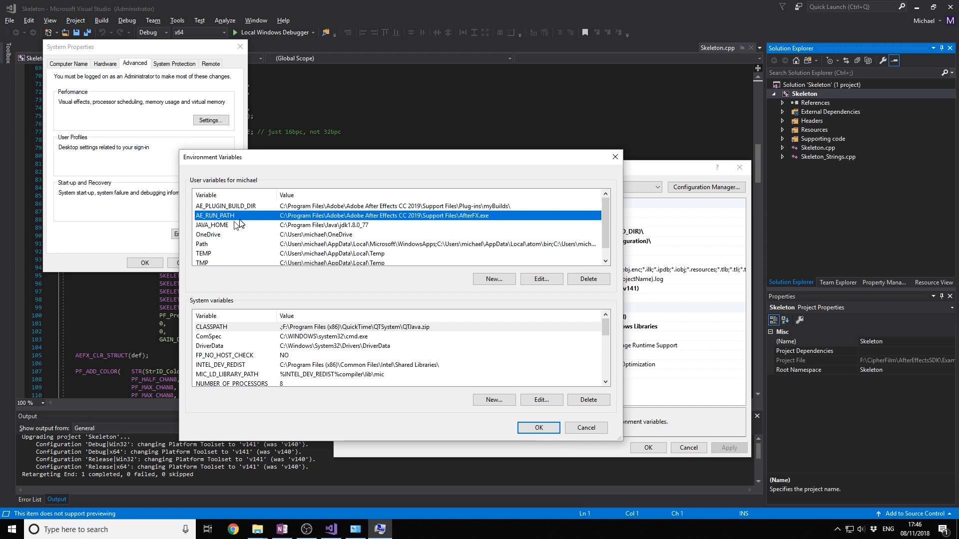
{"action": "mouse_move", "coordinate": [187, 219]}
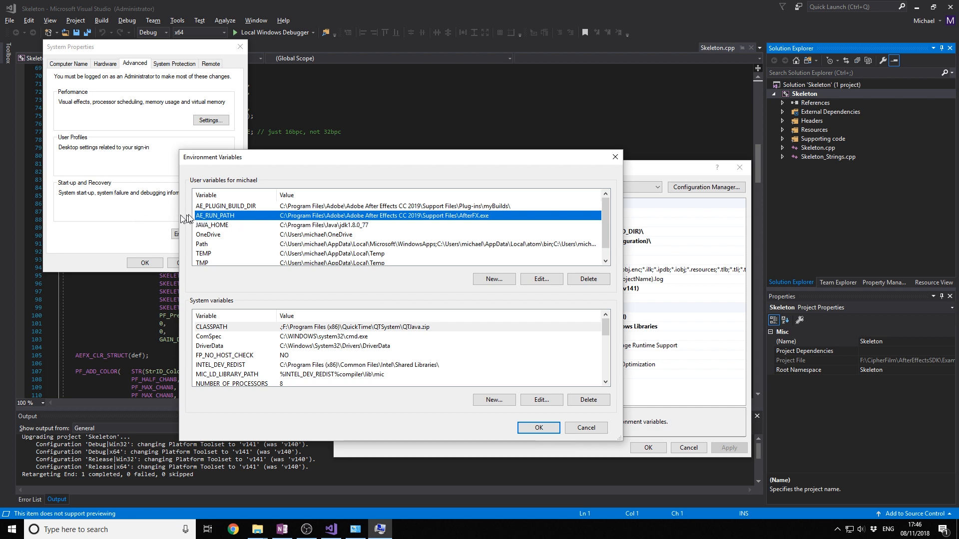
{"action": "mouse_move", "coordinate": [274, 219]}
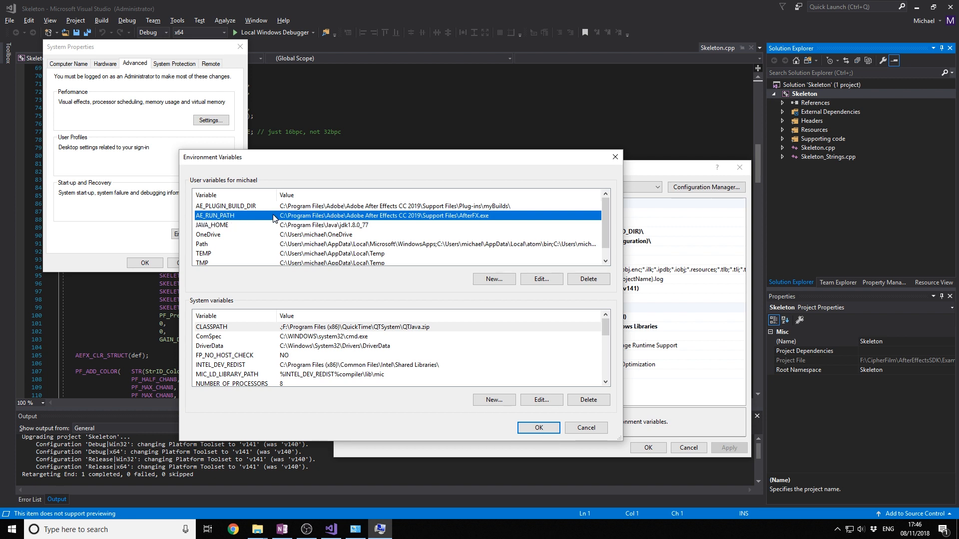
{"action": "mouse_move", "coordinate": [460, 221]}
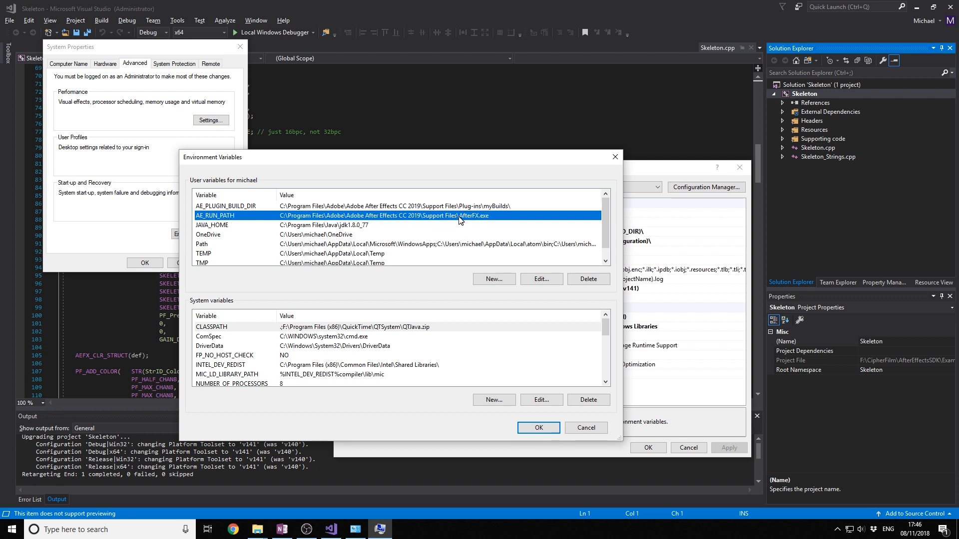
- After reviewing AE_PLUGIN_BUILD_DIR and AE_RUN_PATH, close Environment Variables and System Properties
{"action": "left_click", "coordinate": [538, 427]}
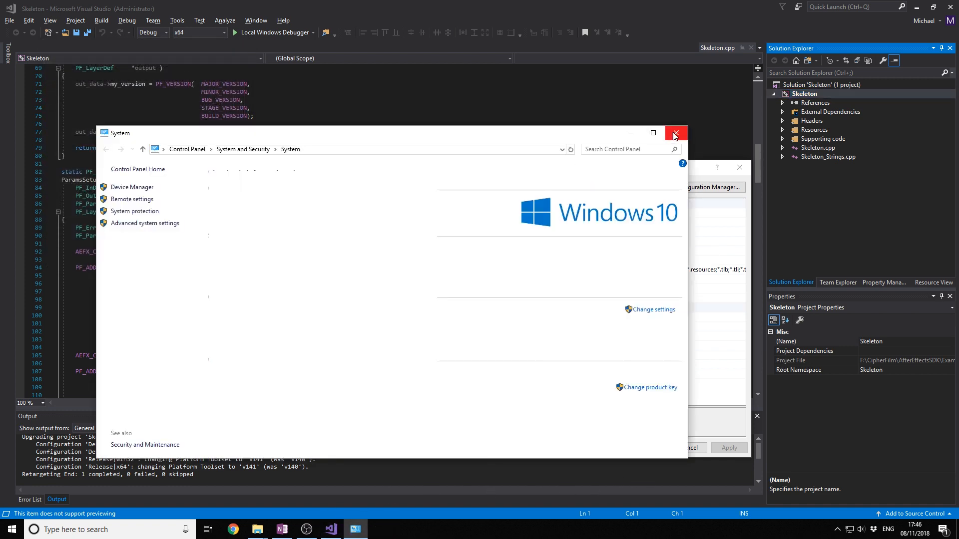
- Set the Skeleton project's Output Directory to $(AE_PLUGIN_BUILD_DIR)\ and show the Debugging page
{"action": "left_click", "coordinate": [675, 133]}
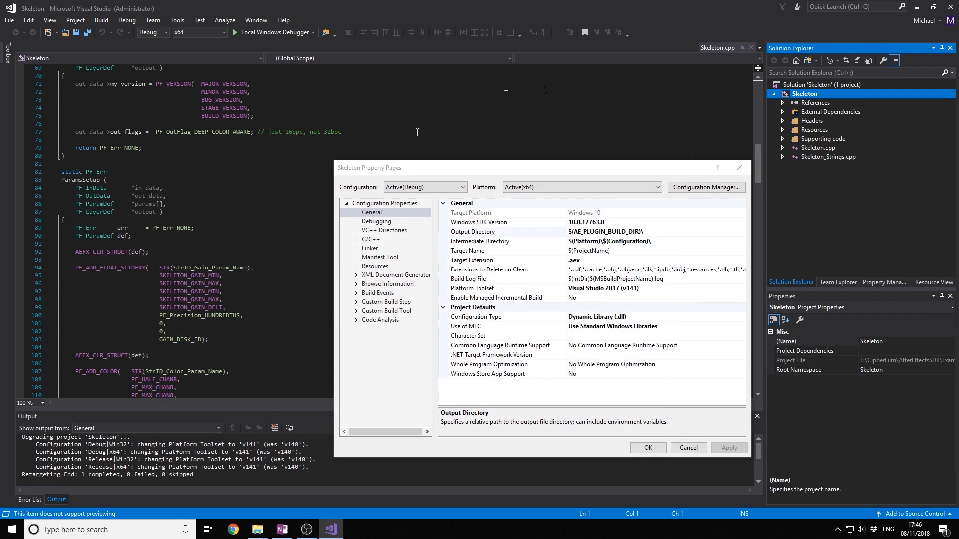
{"action": "mouse_move", "coordinate": [614, 247]}
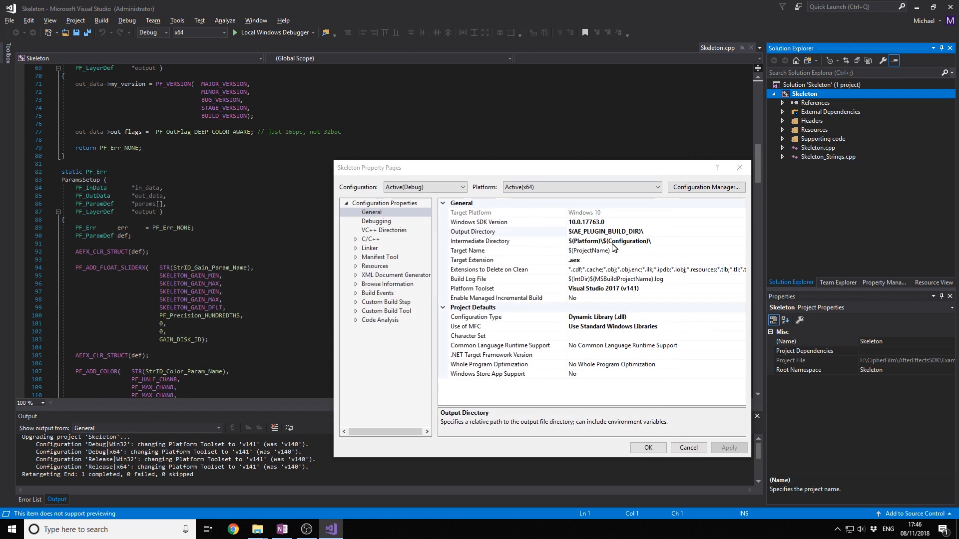
{"action": "left_click", "coordinate": [740, 231]}
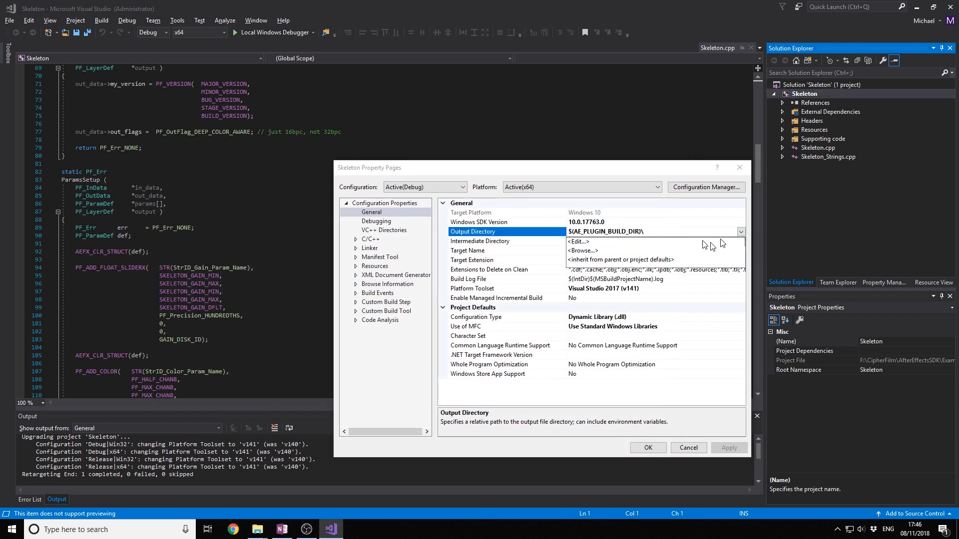
{"action": "left_click", "coordinate": [577, 242]}
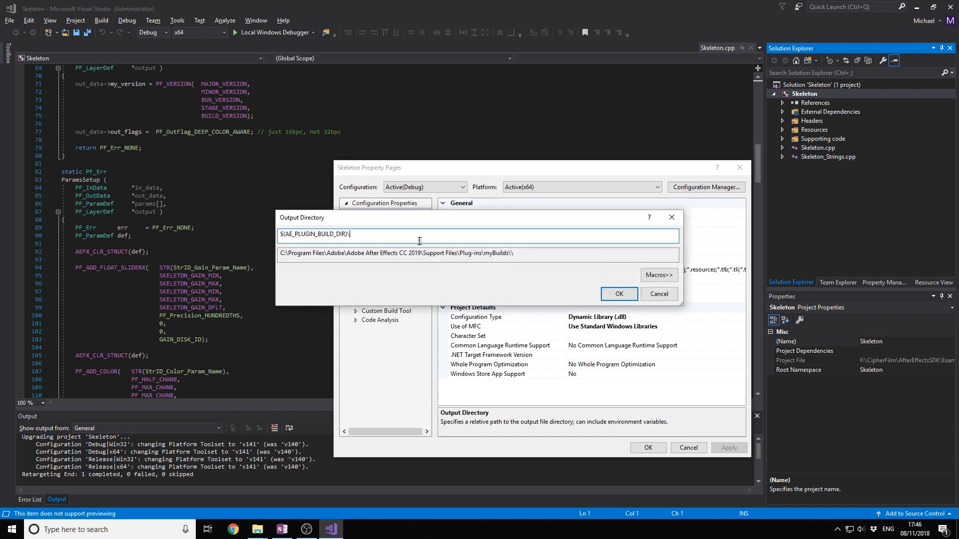
{"action": "left_click", "coordinate": [619, 295]}
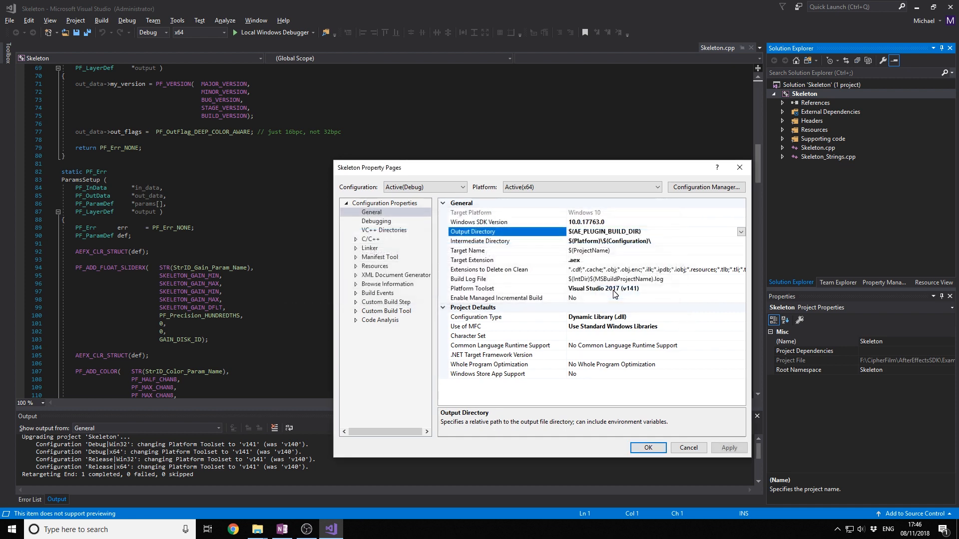
{"action": "left_click", "coordinate": [376, 220]}
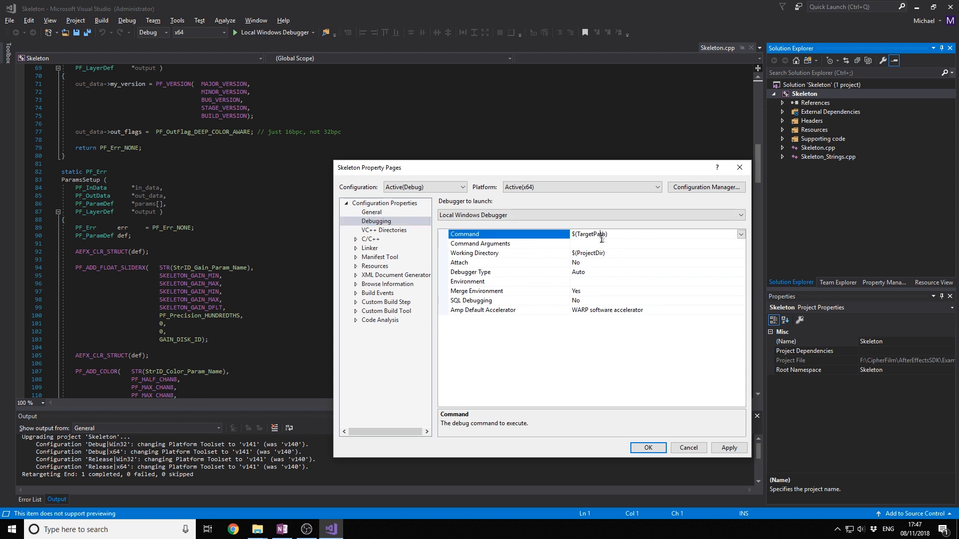
- Set the debugging Command to $(AE_RUN_PATH) and close the Property Pages
{"action": "left_click", "coordinate": [740, 234]}
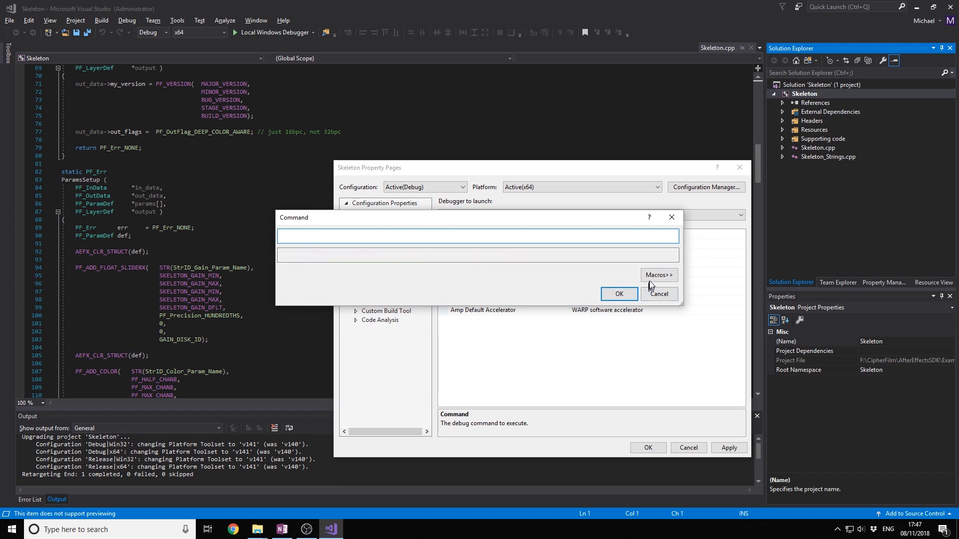
{"action": "left_click", "coordinate": [658, 275]}
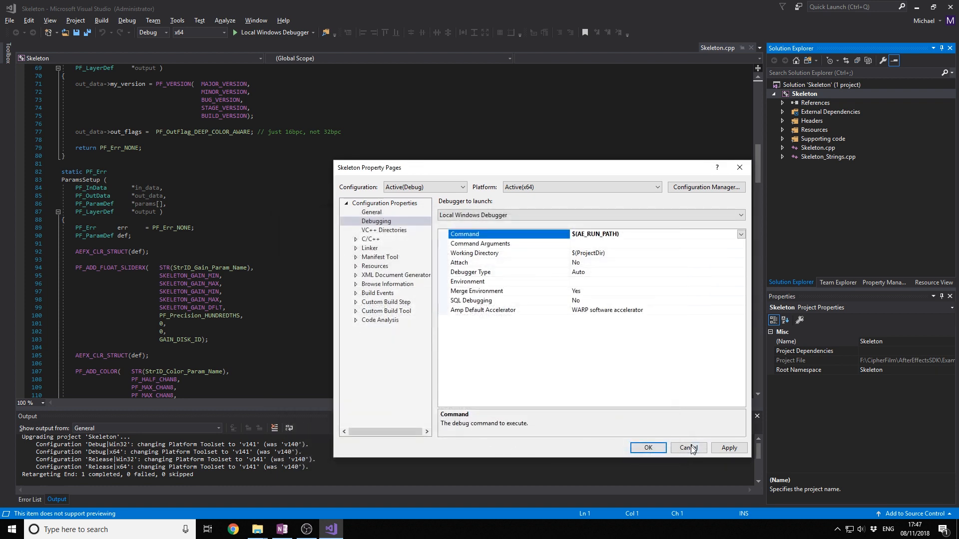
{"action": "left_click", "coordinate": [687, 448]}
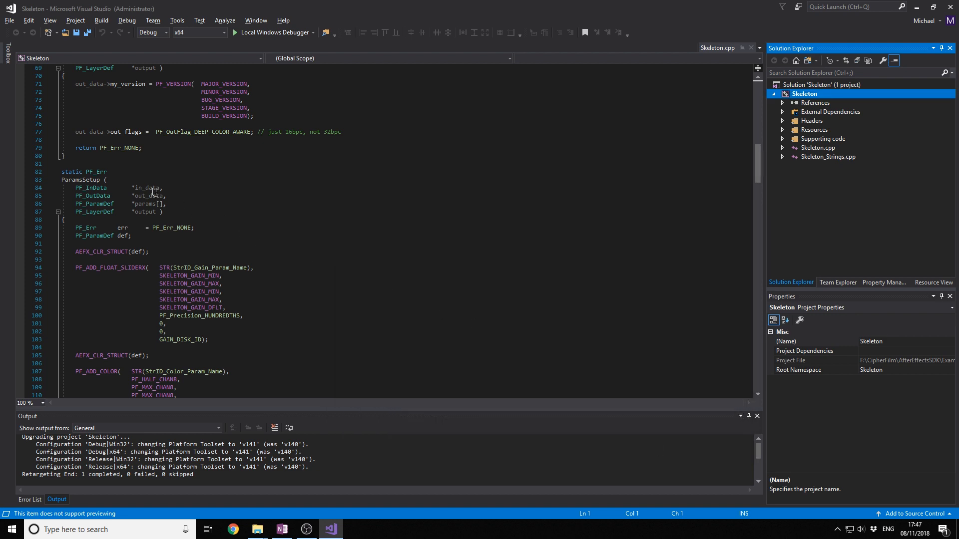
{"action": "scroll", "scroll_direction": "up", "scroll_amount": 3}
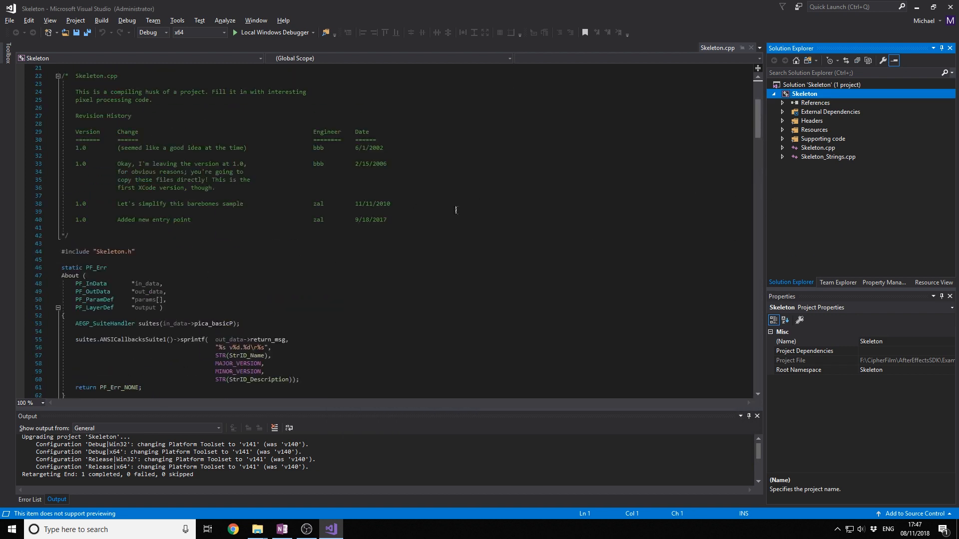
{"action": "scroll", "scroll_direction": "down", "scroll_amount": 3}
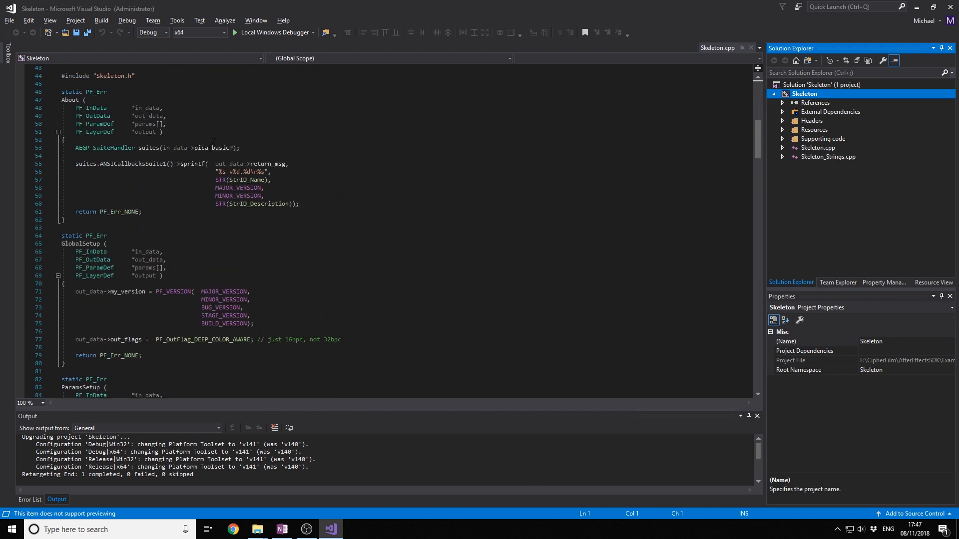
{"action": "scroll", "scroll_direction": "up", "scroll_amount": 3}
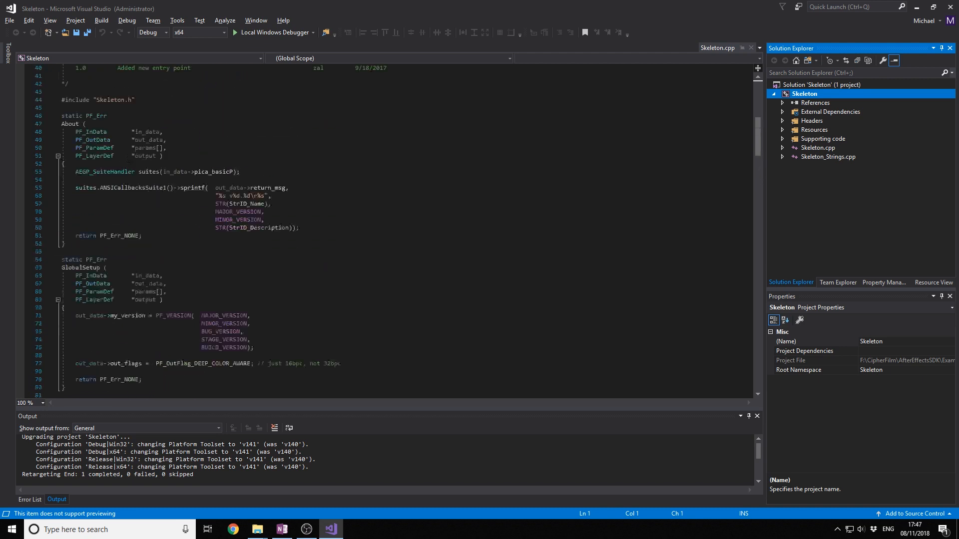
{"action": "scroll", "scroll_direction": "down", "scroll_amount": 3}
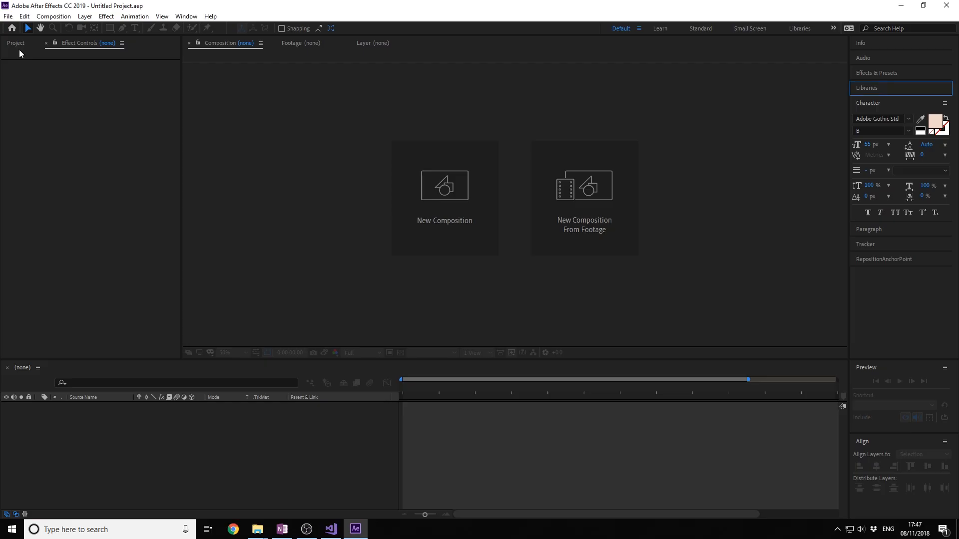
- Create a 1080×1080 Comp 1 holding a Medium Red Solid 1 layer
{"action": "left_click", "coordinate": [444, 186]}
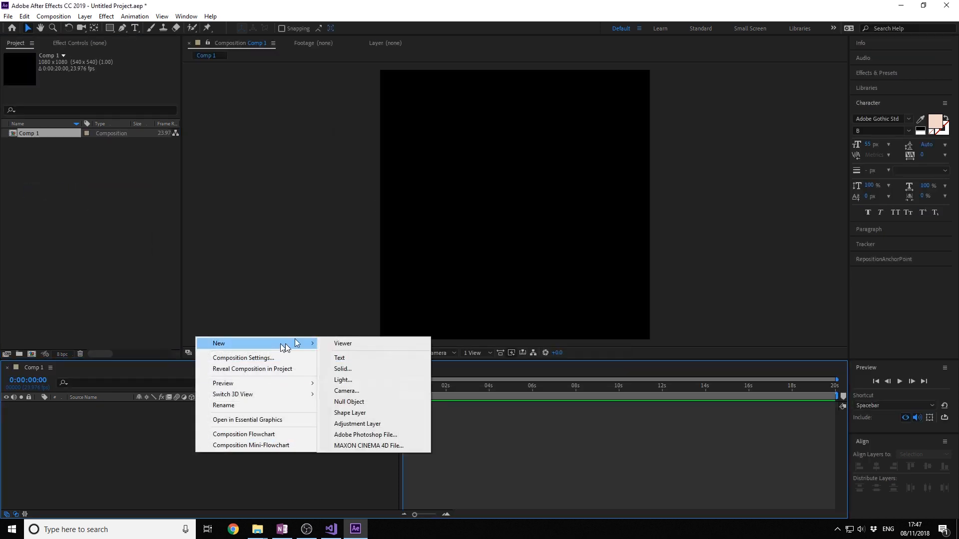
{"action": "left_click", "coordinate": [342, 369]}
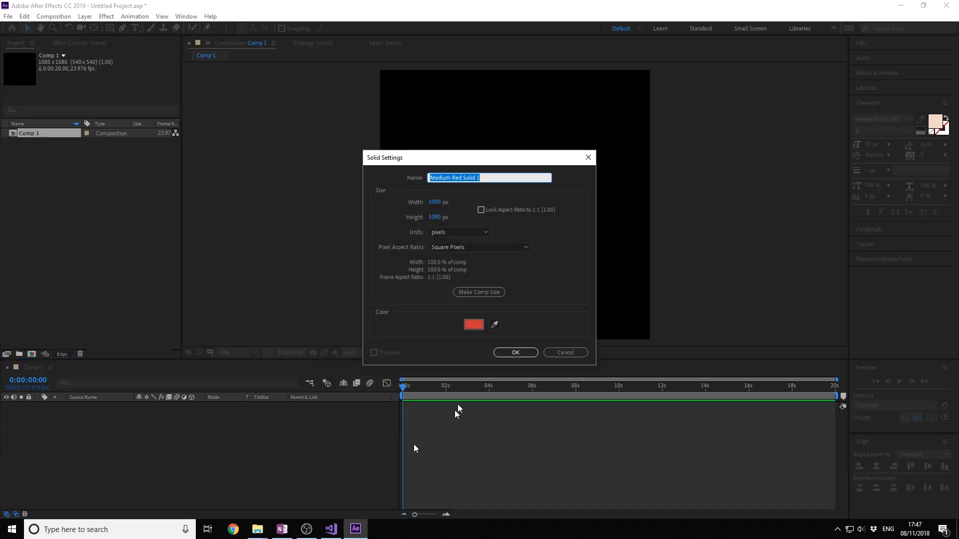
{"action": "left_click", "coordinate": [515, 352]}
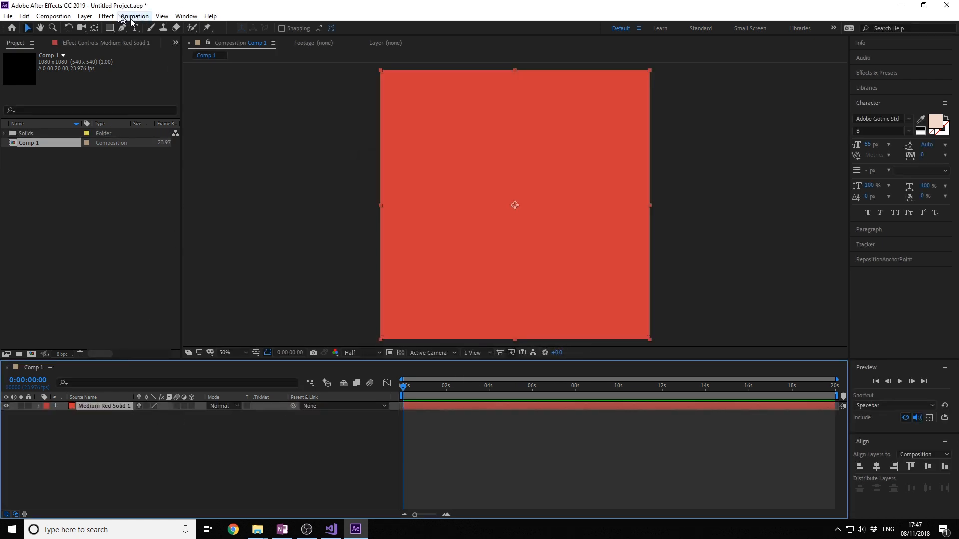
{"action": "left_click", "coordinate": [105, 16]}
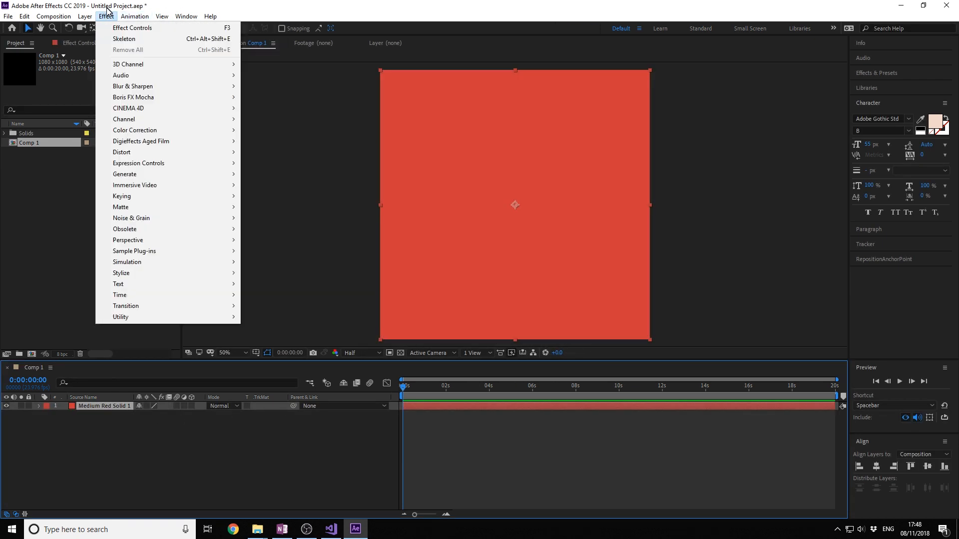
{"action": "mouse_move", "coordinate": [134, 251]}
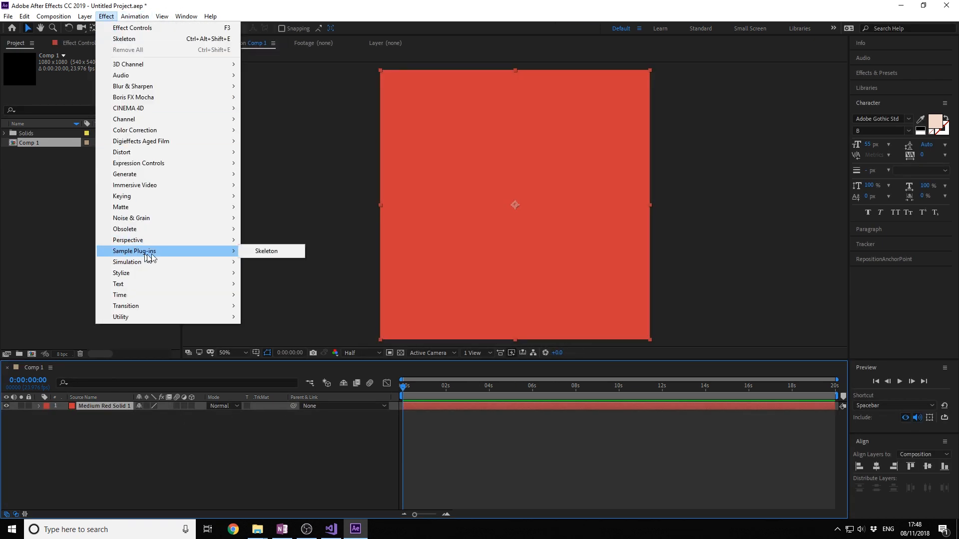
{"action": "mouse_move", "coordinate": [266, 251]}
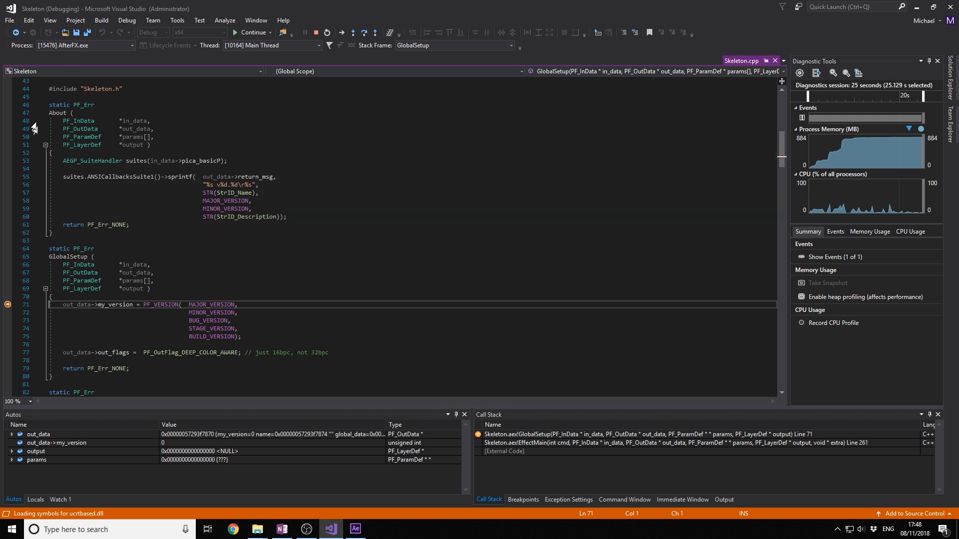
- Review the code paused at the GlobalSetup breakpoint and resume execution
{"action": "scroll", "scroll_direction": "down", "scroll_amount": 3}
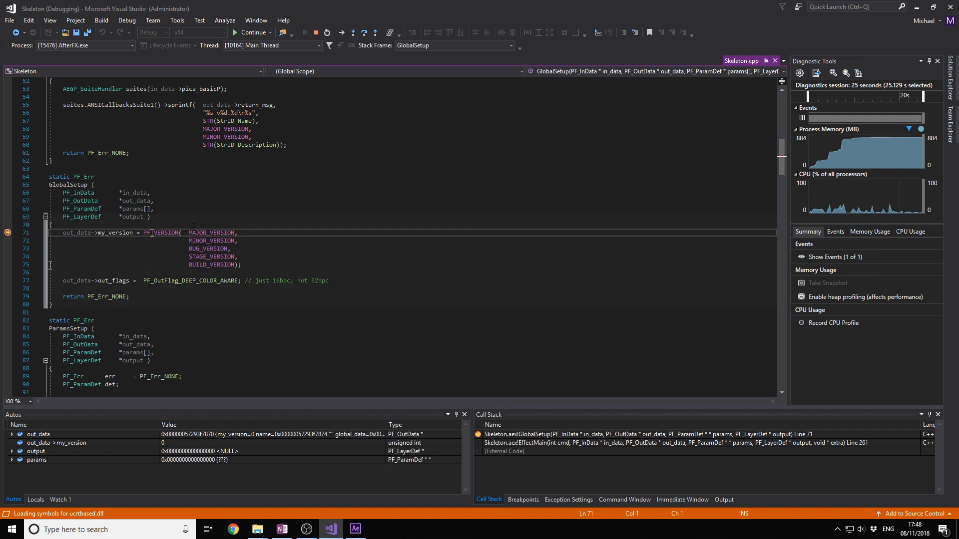
{"action": "scroll", "scroll_direction": "down", "scroll_amount": 3}
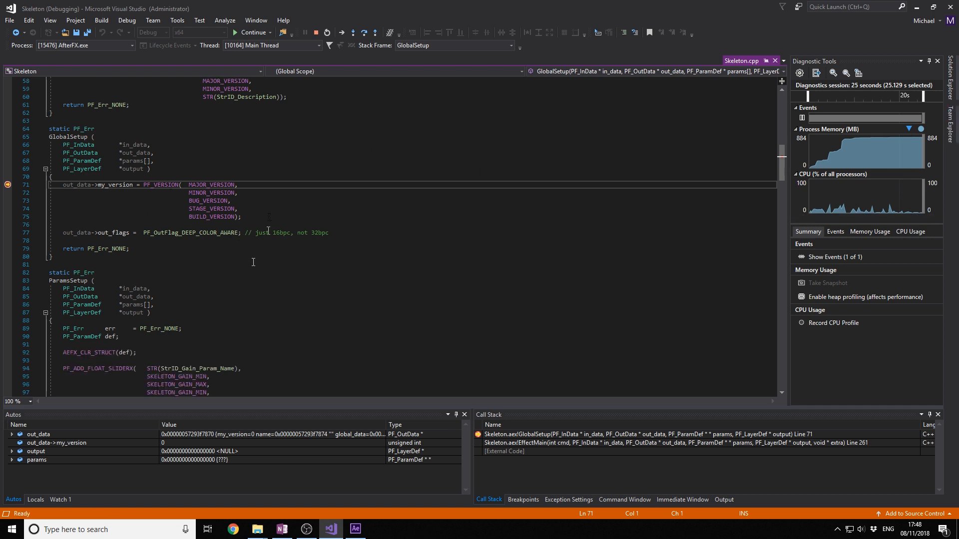
{"action": "scroll", "scroll_direction": "up", "scroll_amount": 3}
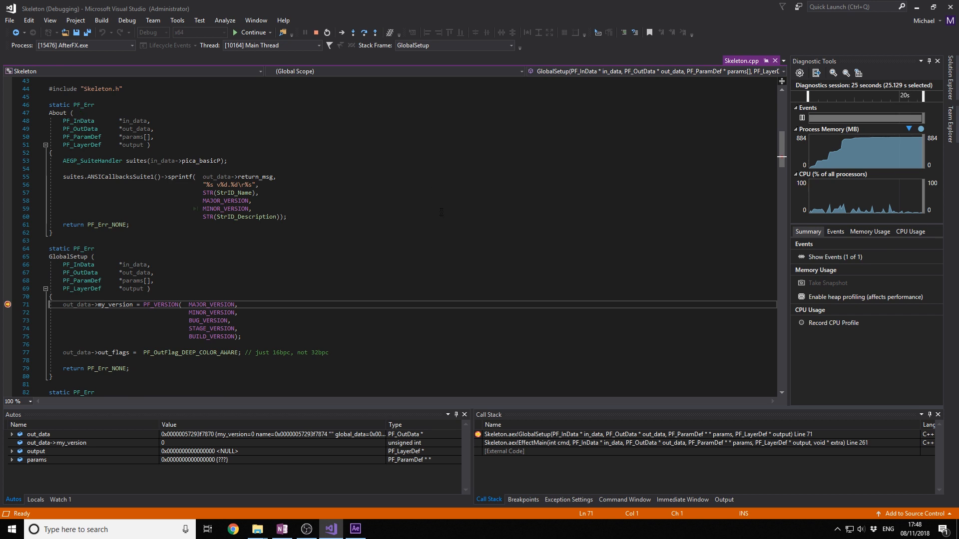
{"action": "scroll", "scroll_direction": "down", "scroll_amount": 3}
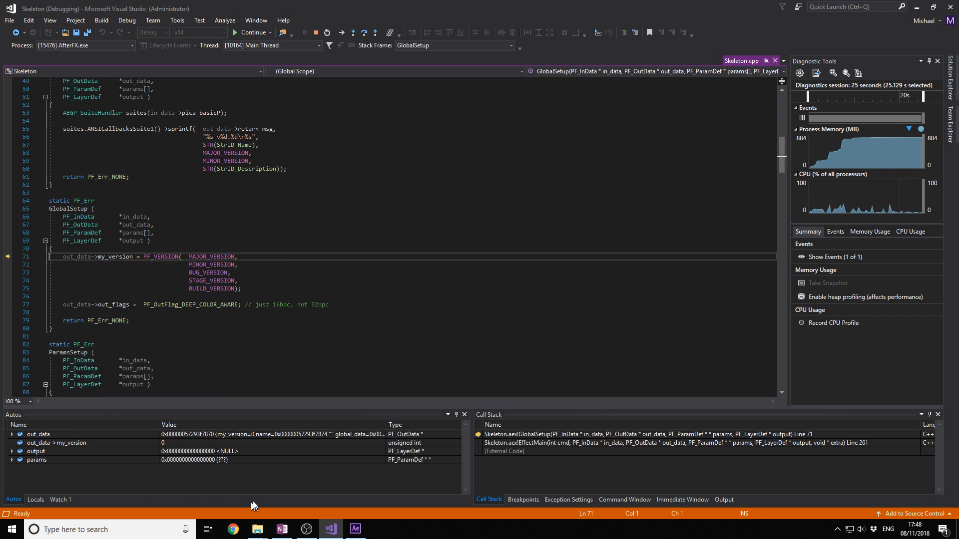
{"action": "mouse_move", "coordinate": [201, 404]}
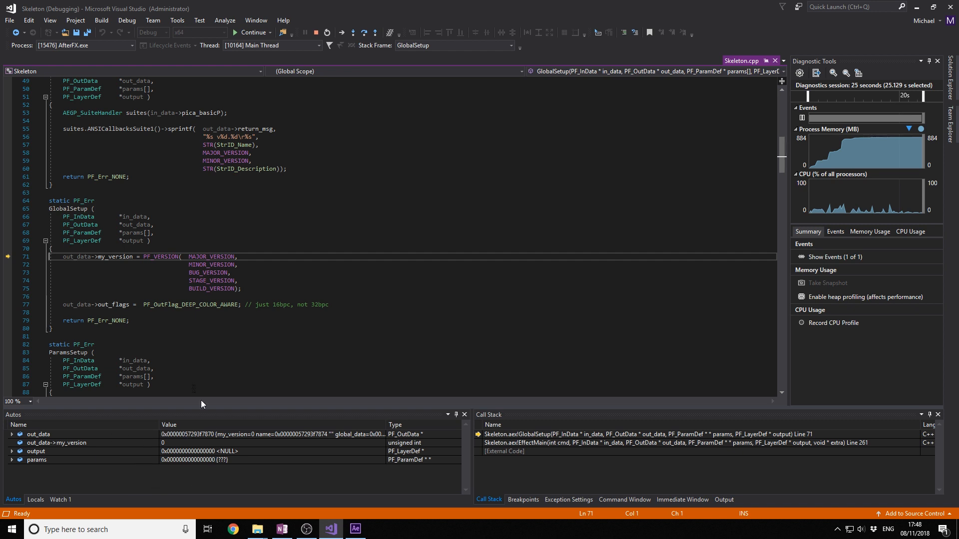
{"action": "left_click", "coordinate": [251, 33]}
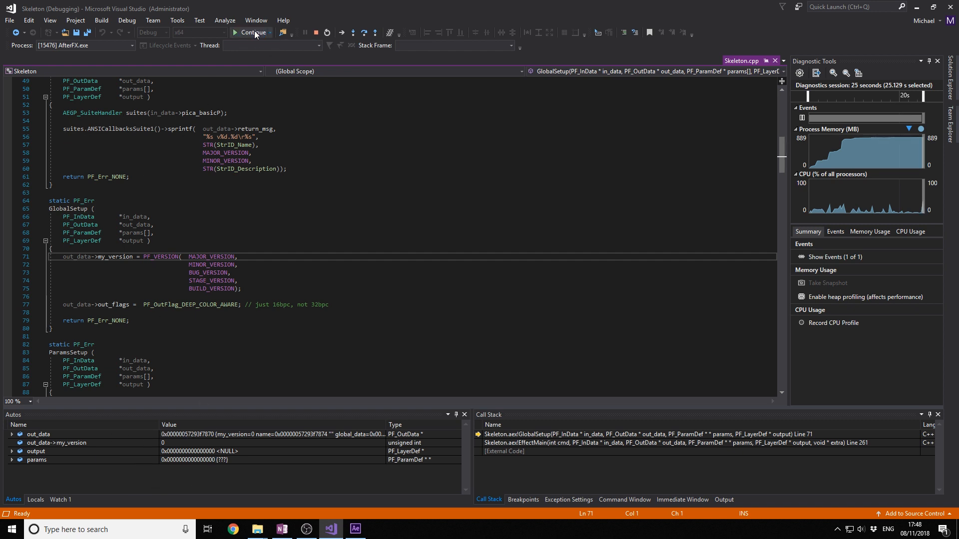
{"action": "left_click", "coordinate": [354, 529]}
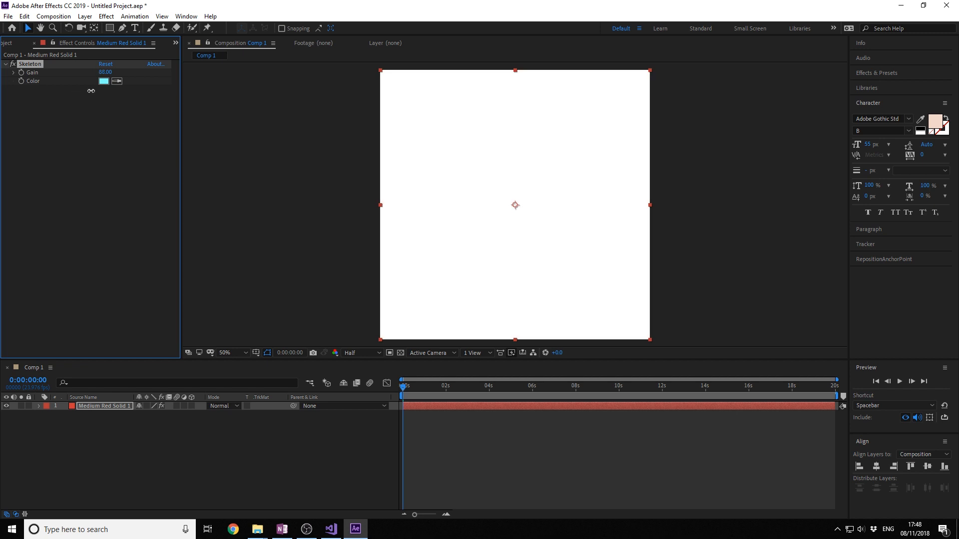
- Scrub the Skeleton effect's Gain up to 87, then return to the Visual Studio debugger
{"action": "left_click_drag", "start_coordinate": [110, 72], "coordinate": [104, 72]}
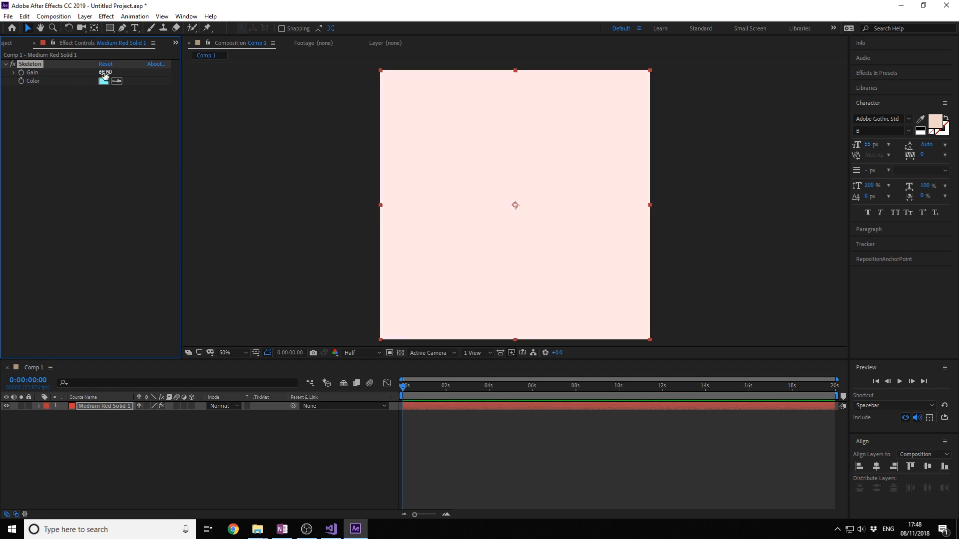
{"action": "left_click_drag", "start_coordinate": [104, 72], "coordinate": [115, 71]}
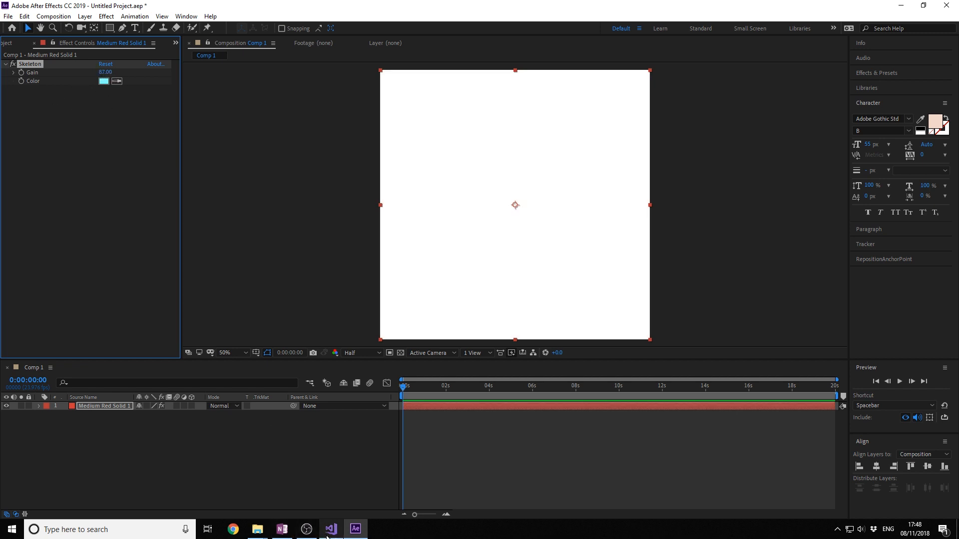
{"action": "left_click", "coordinate": [330, 529]}
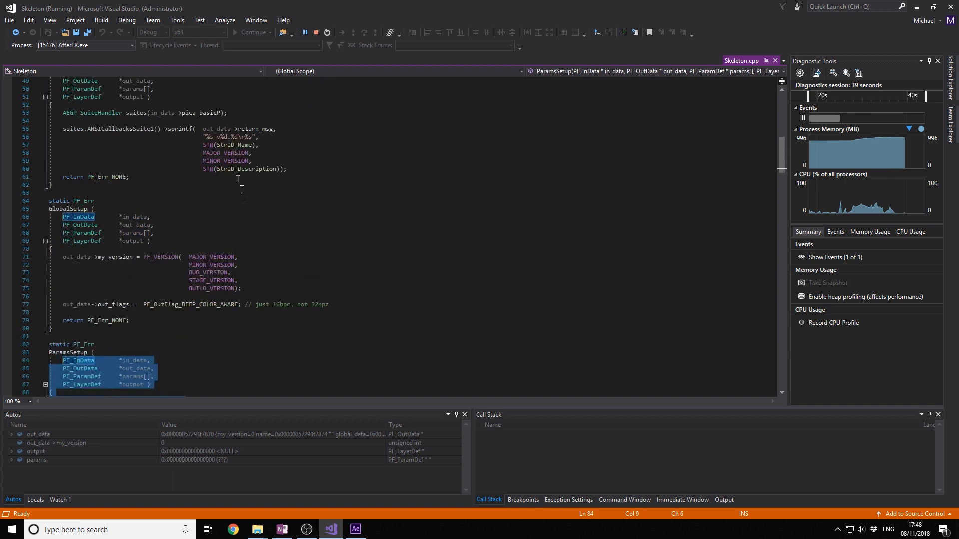
{"action": "scroll", "scroll_direction": "up", "scroll_amount": 3}
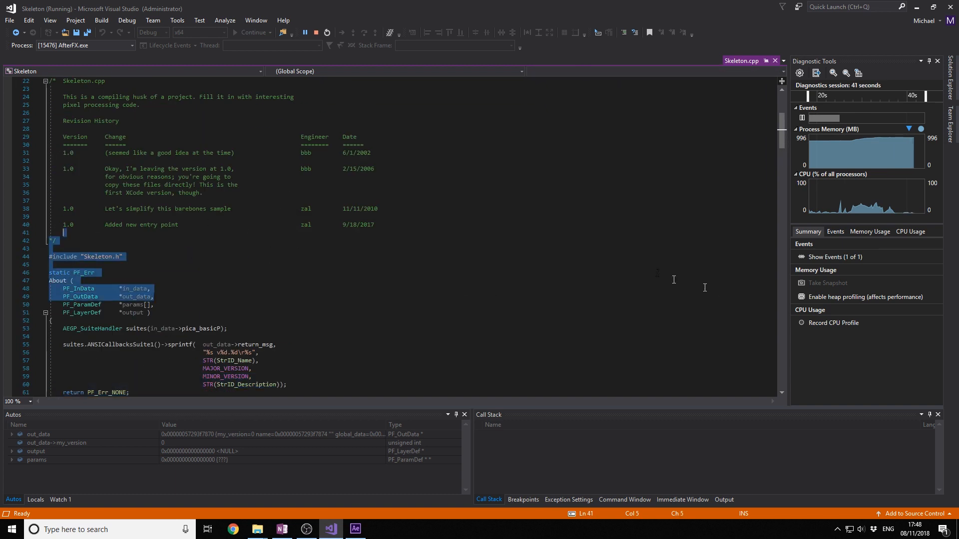